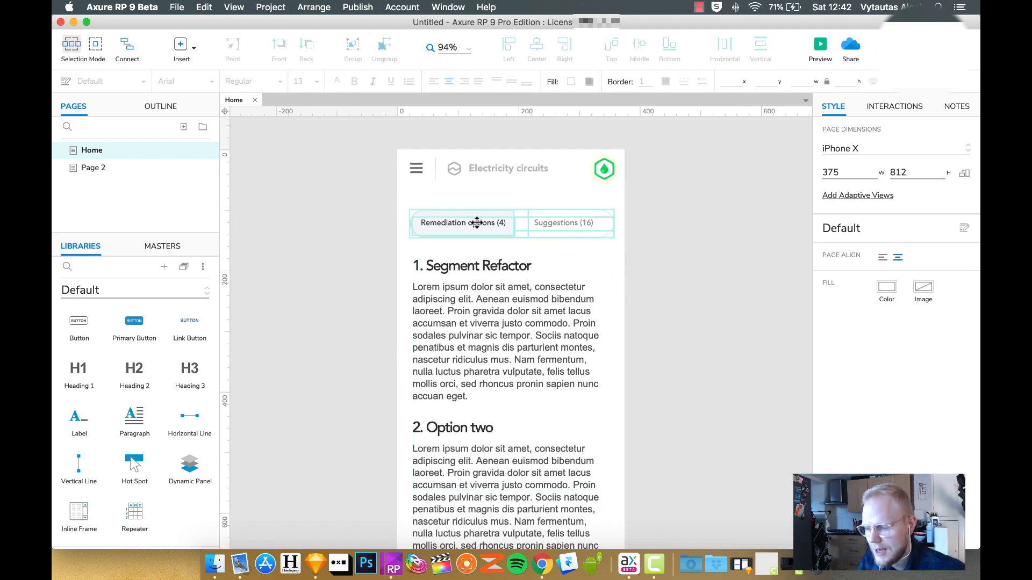
Combine the selected tab bar and article text into one dynamic panel.
scroll("up", 3)
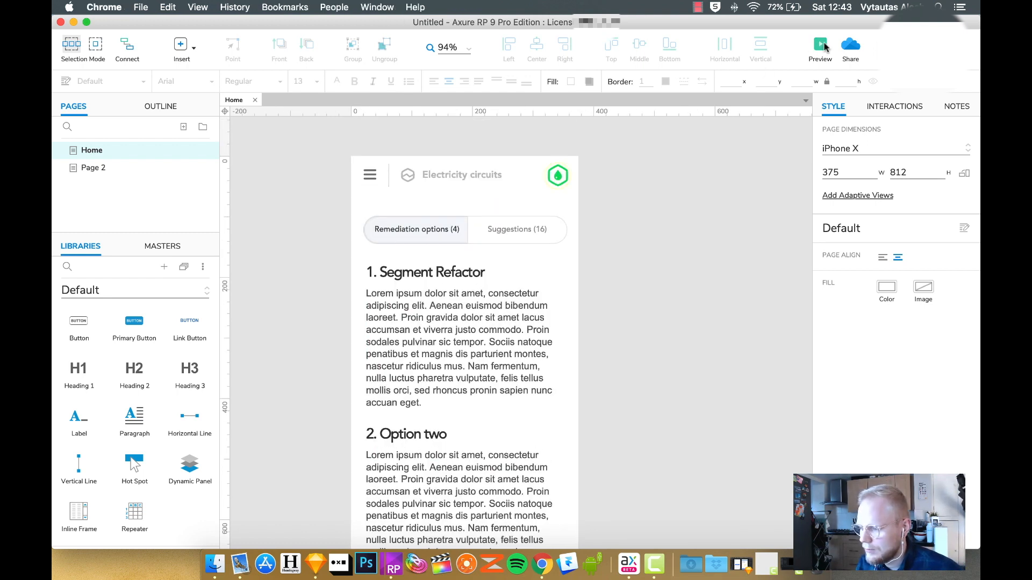
left_click(820, 48)
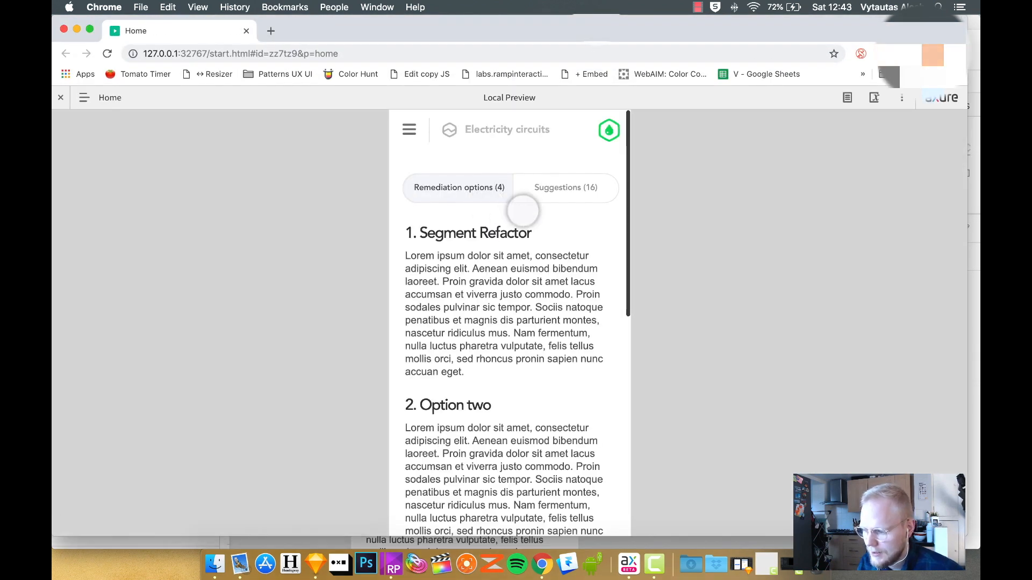
mouse_move(461, 287)
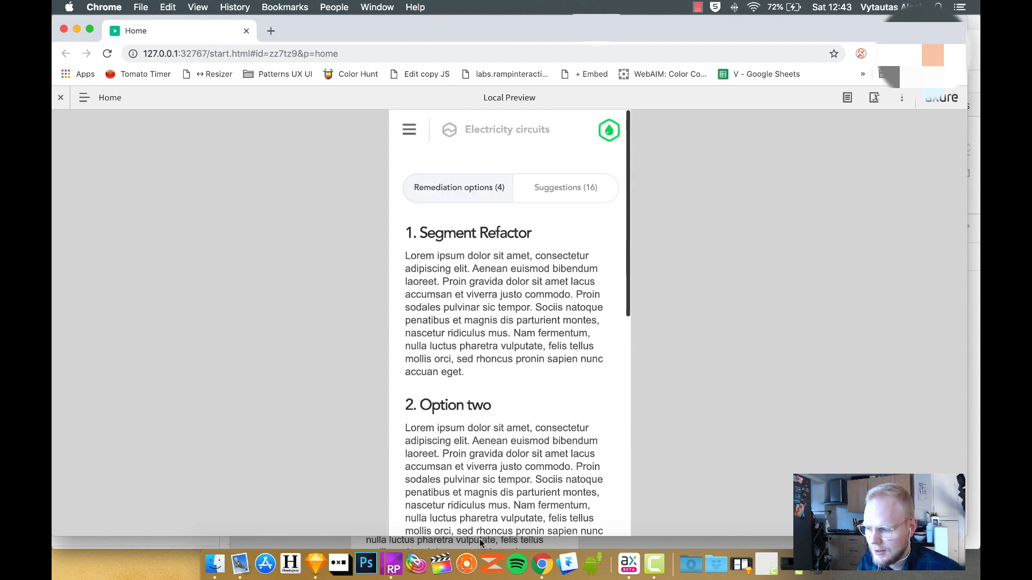
mouse_move(178, 108)
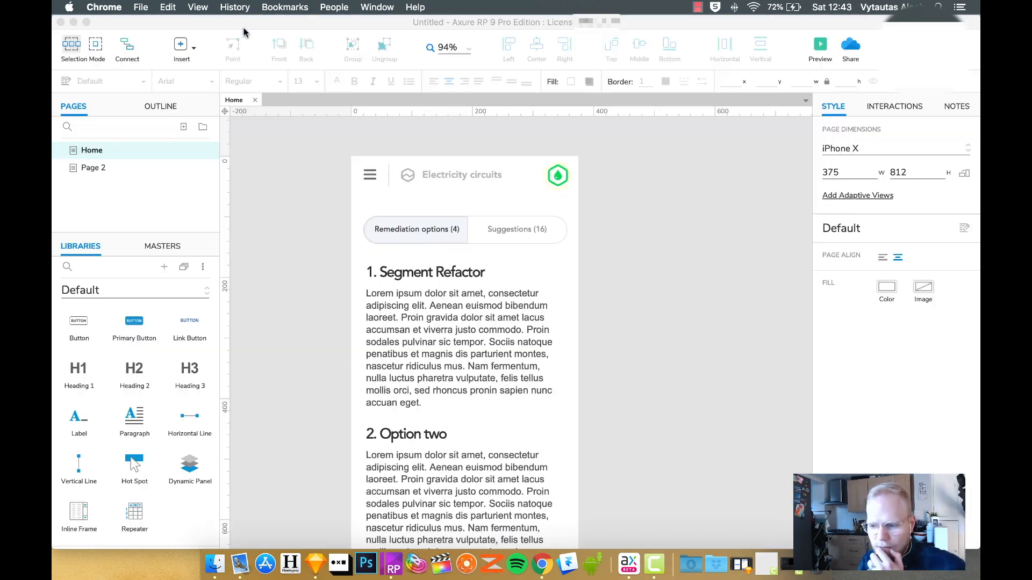
left_click(464, 229)
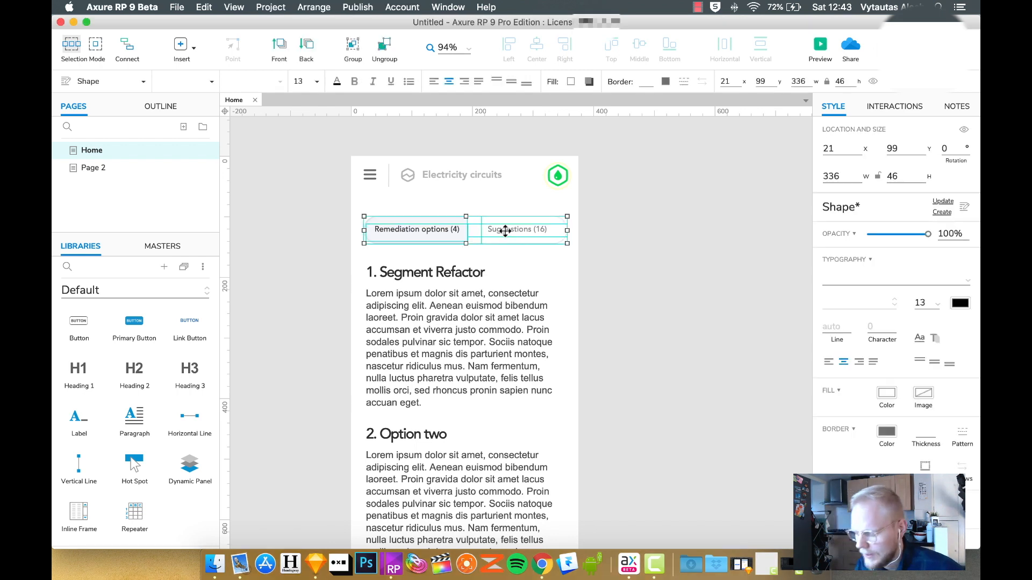
left_click(461, 342)
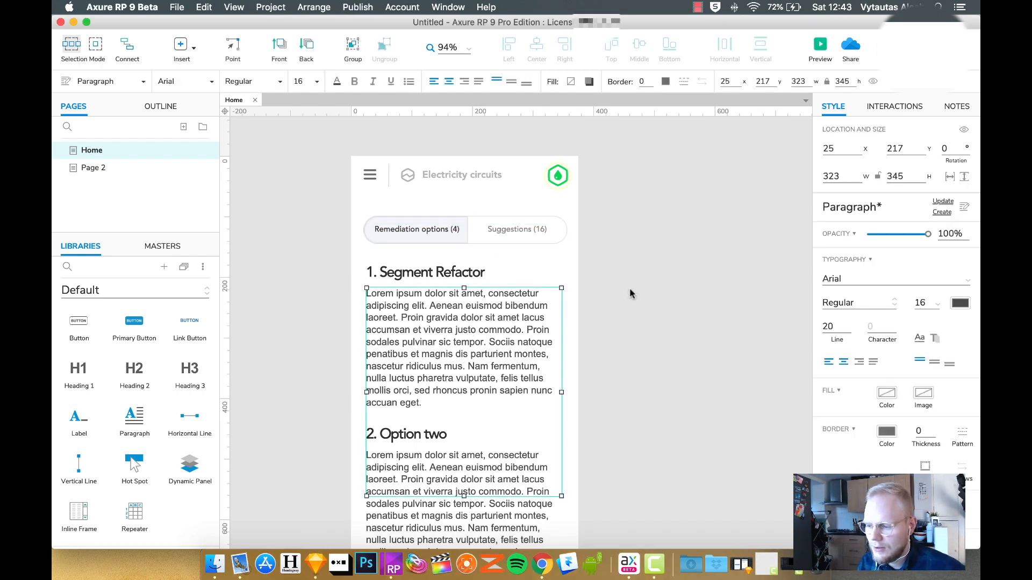
mouse_move(621, 285)
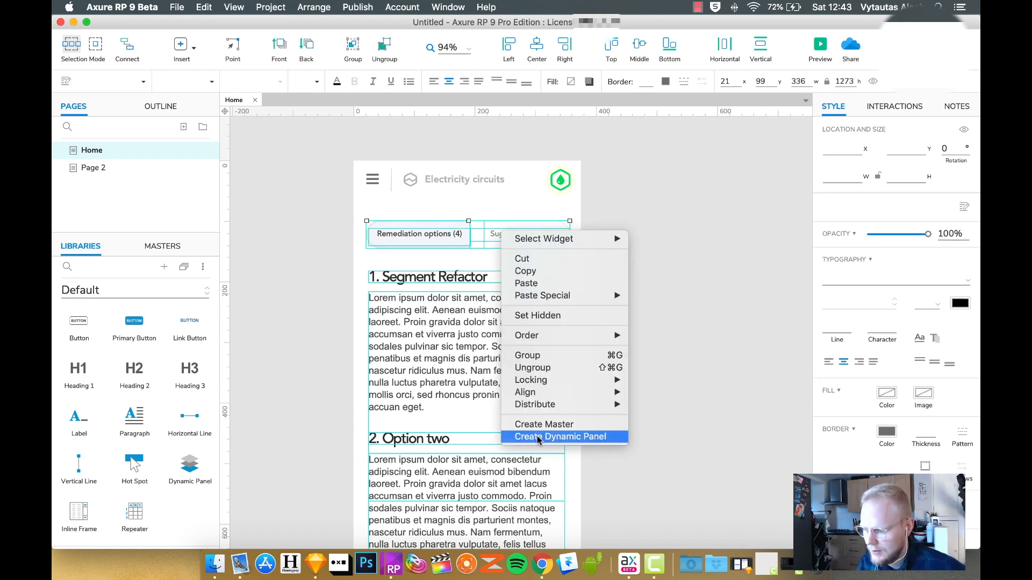
left_click(560, 436)
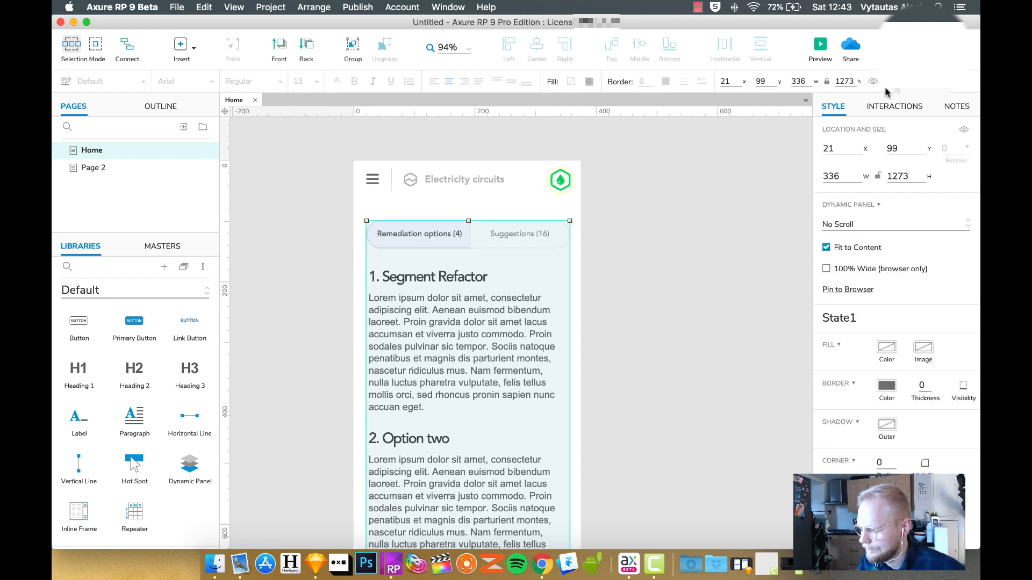
Name the new dynamic panel 'Tabs' from its interaction settings.
left_click(894, 106)
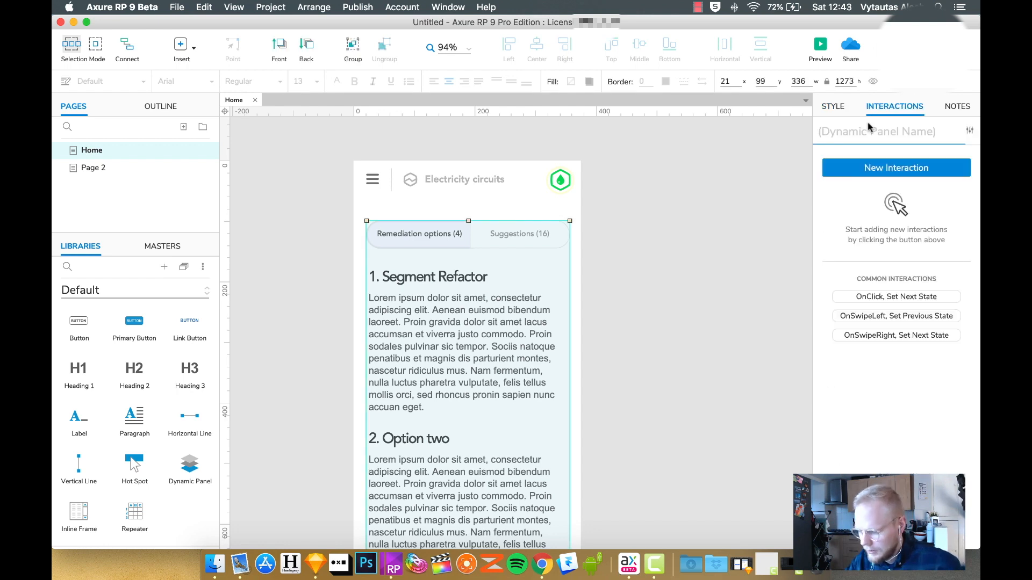
double_click(467, 233)
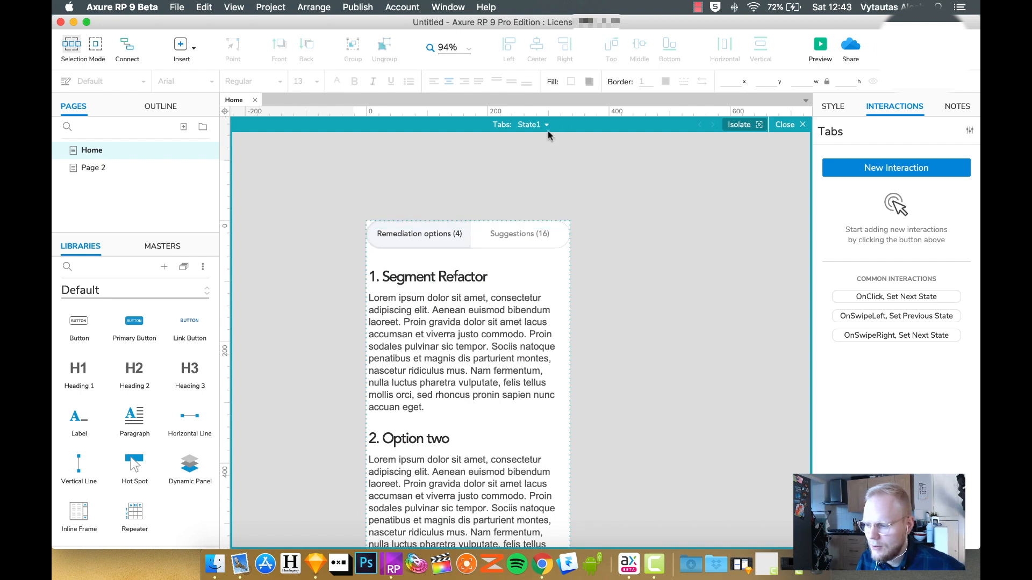
Duplicate State1 into State2, then strip State1 down to only the tab bar.
left_click(546, 124)
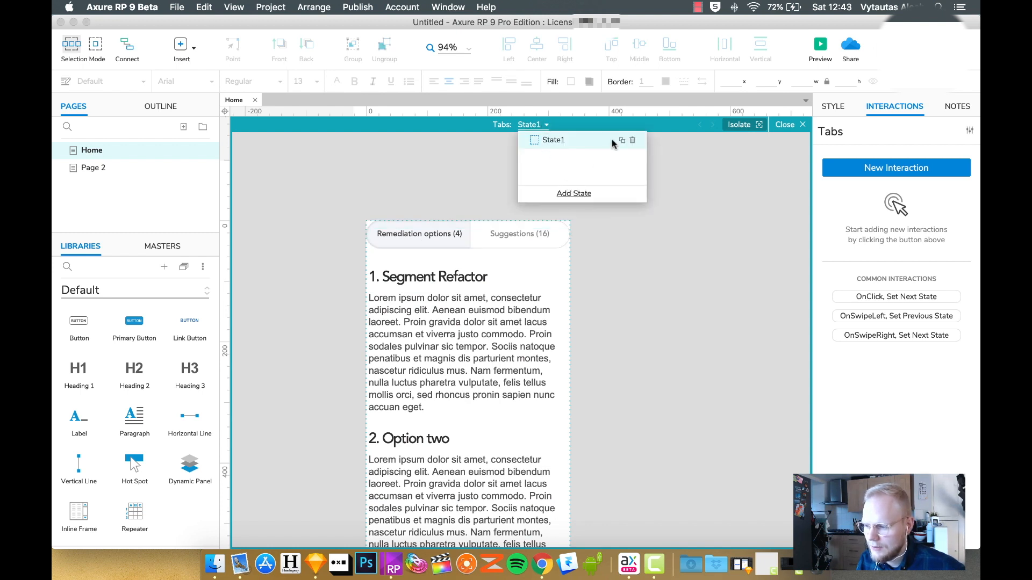
left_click(574, 193)
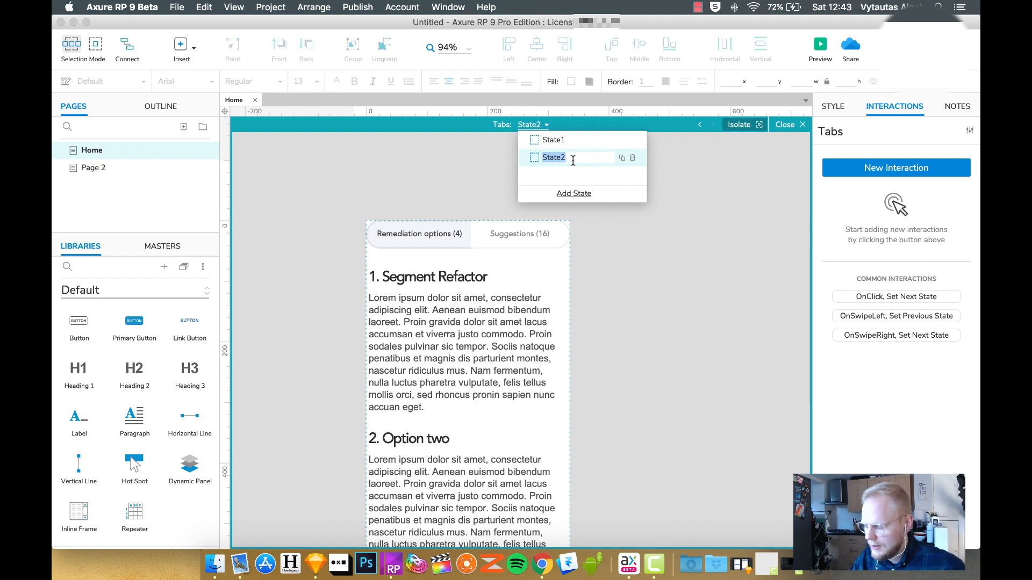
left_click(419, 234)
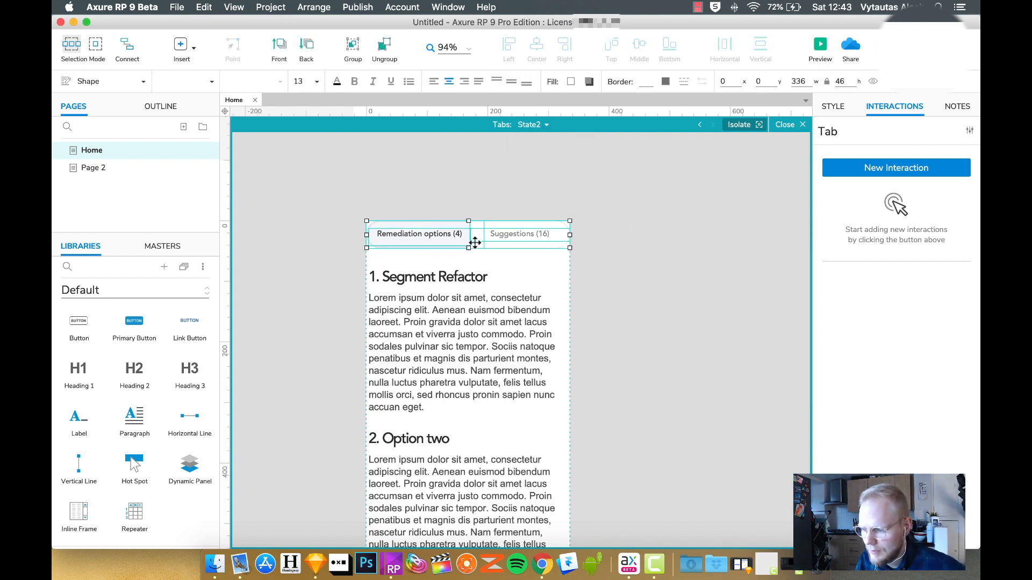
left_click(419, 234)
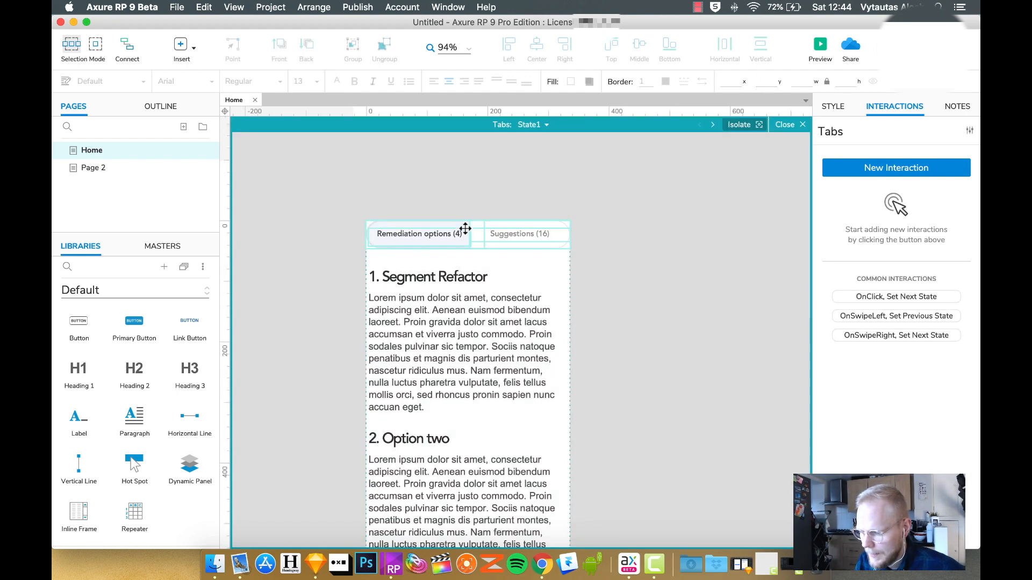
left_click(520, 233)
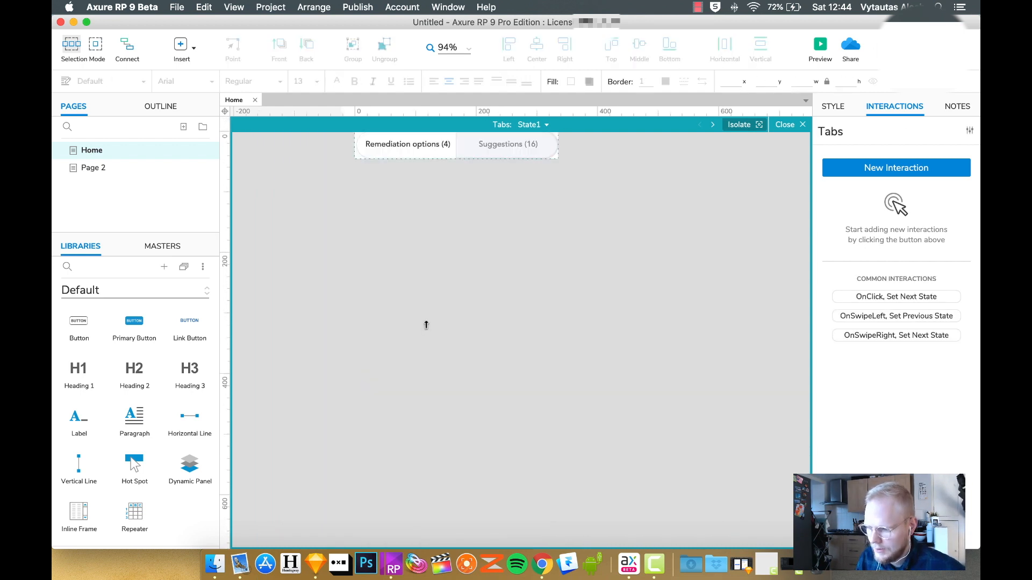
Add an image placeholder and a full-width paragraph below the tabs in State1, then close the editor.
scroll("down", 3)
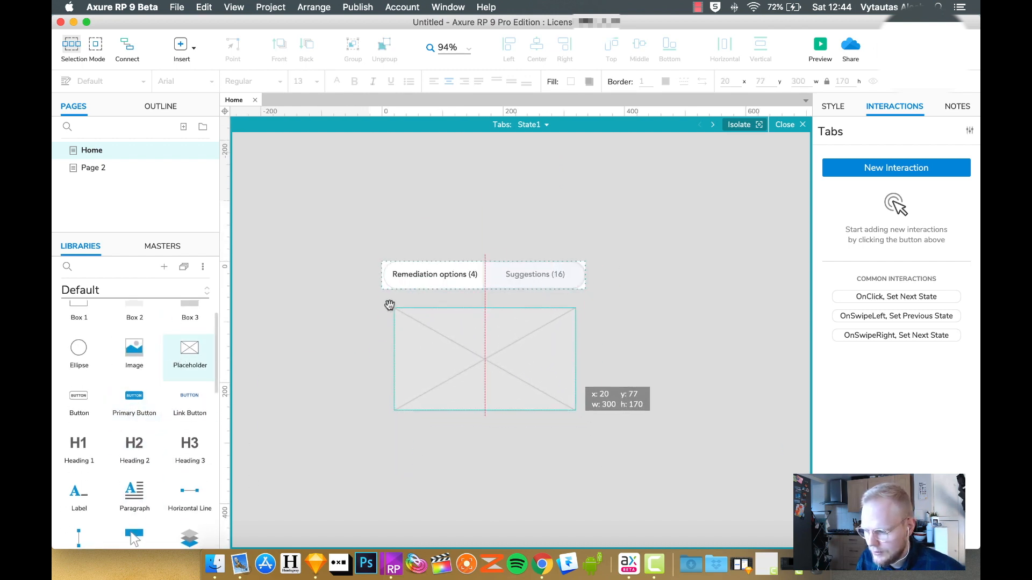
left_click(484, 358)
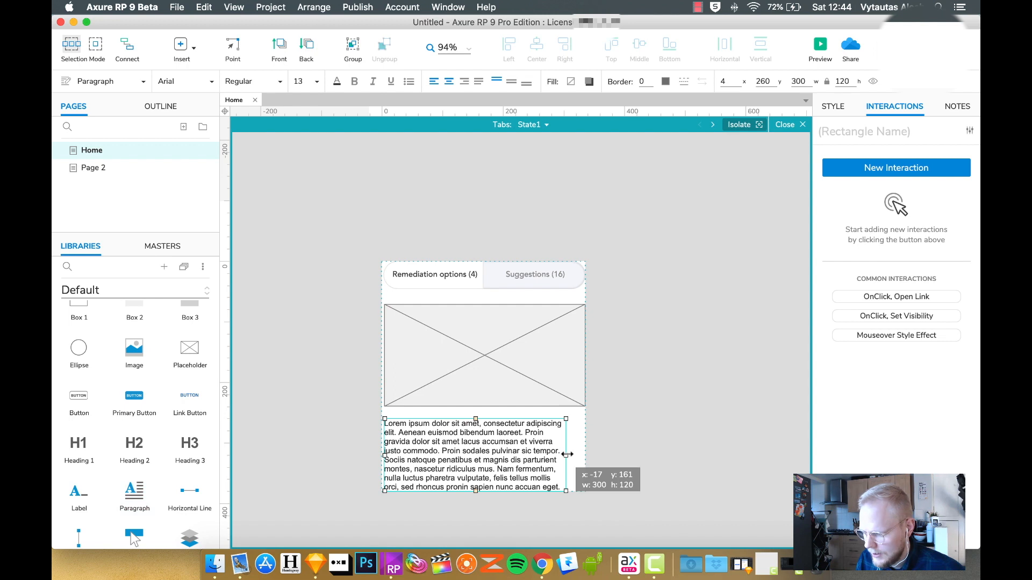
left_click(519, 124)
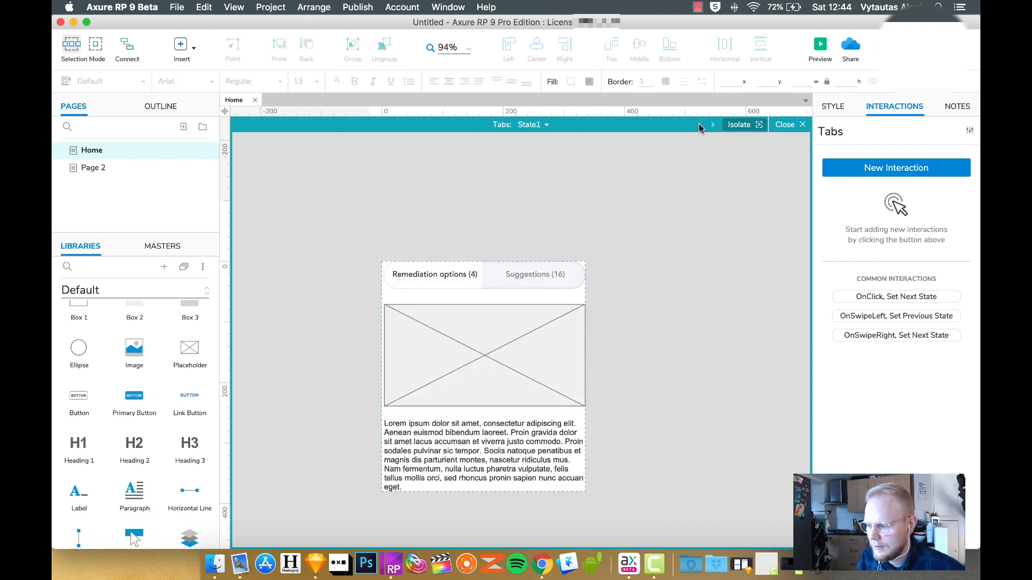
left_click(788, 124)
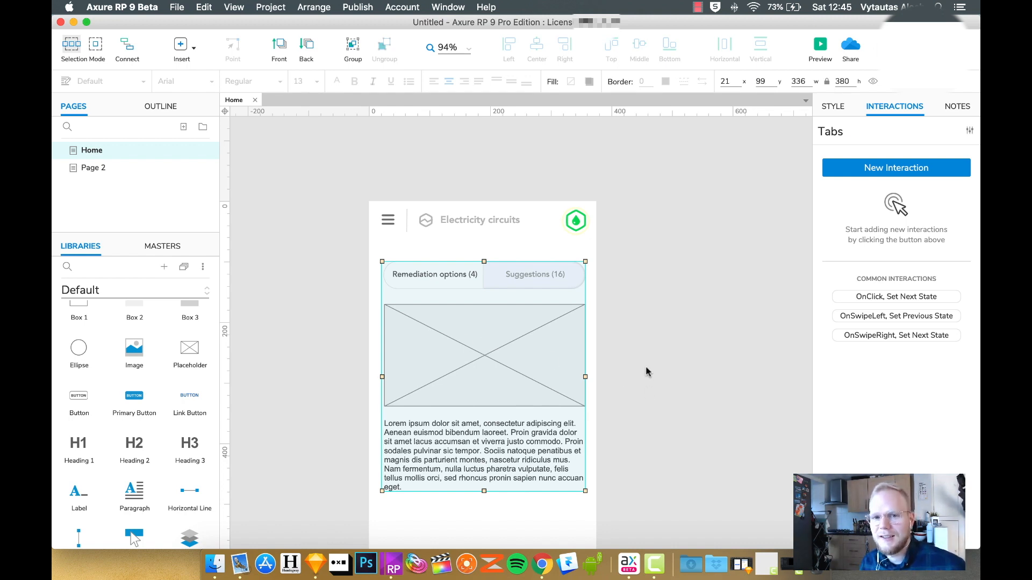
mouse_move(602, 362)
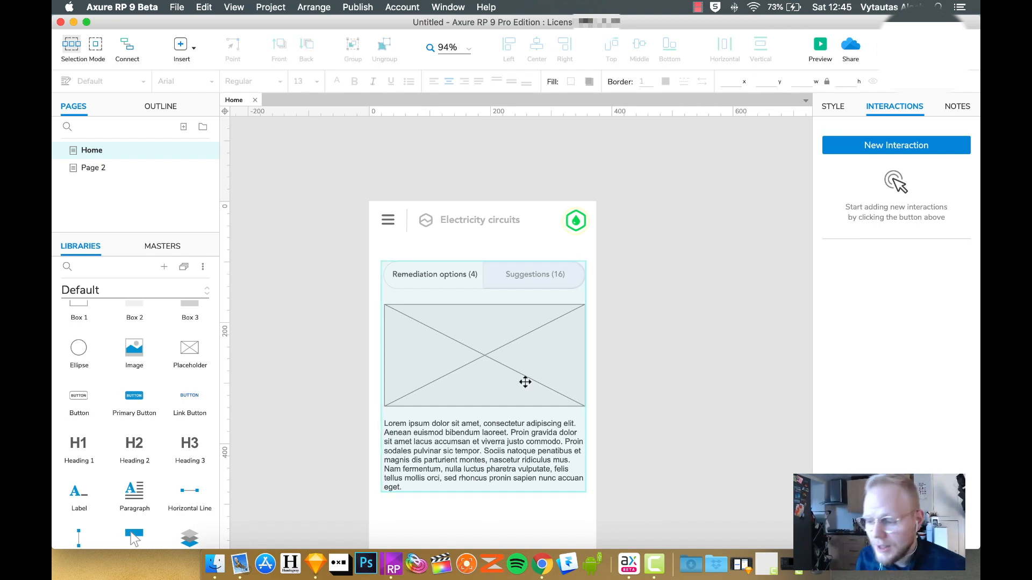
mouse_move(498, 332)
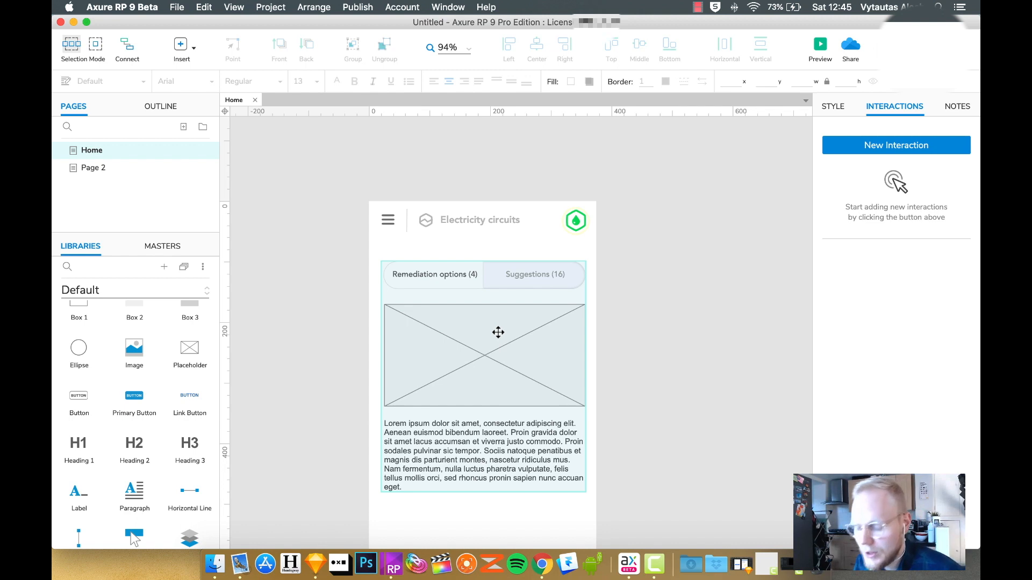
mouse_move(508, 325)
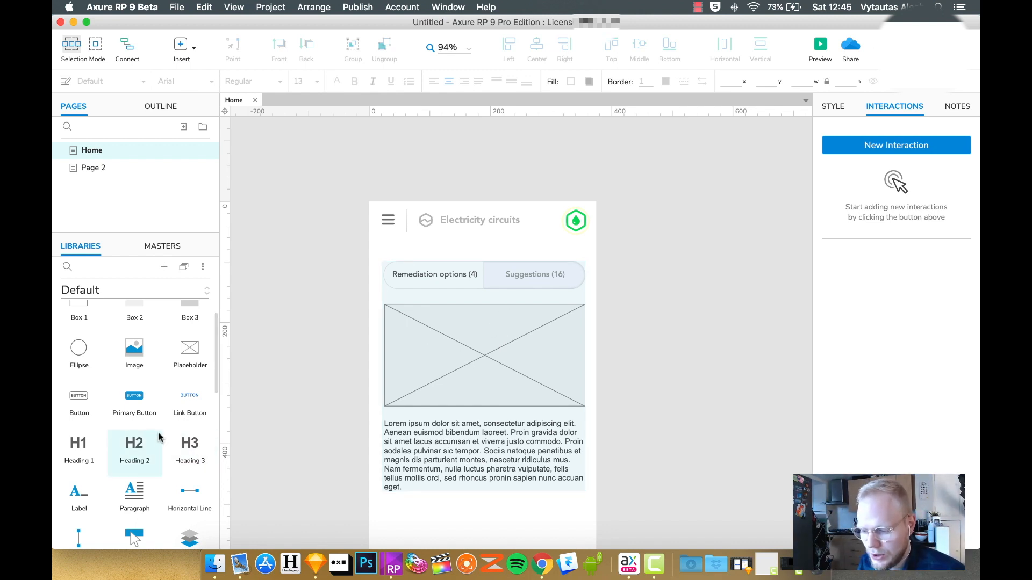
Scroll the Default library down to the Hot Spot widget.
scroll("down", 3)
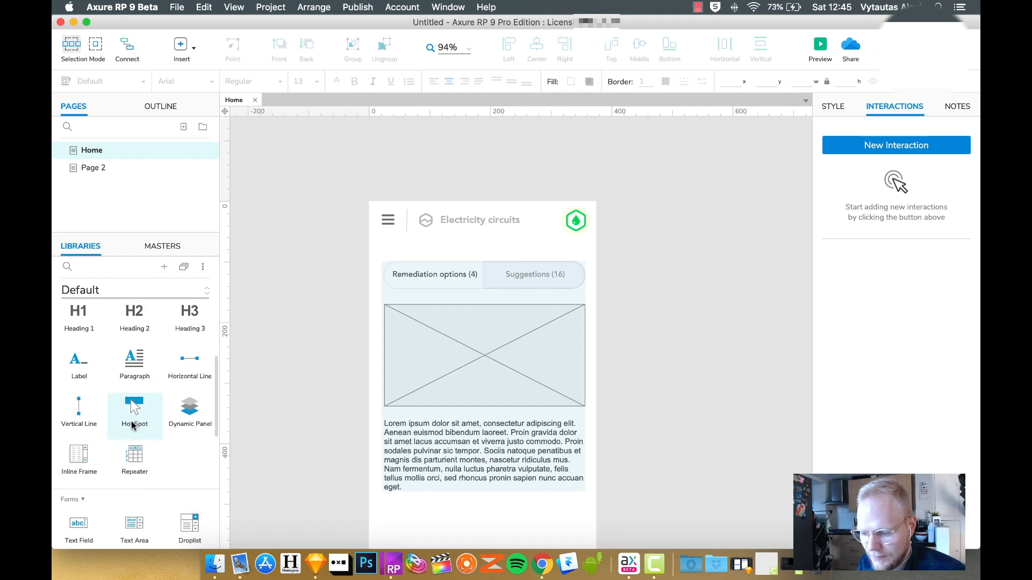
scroll("down", 3)
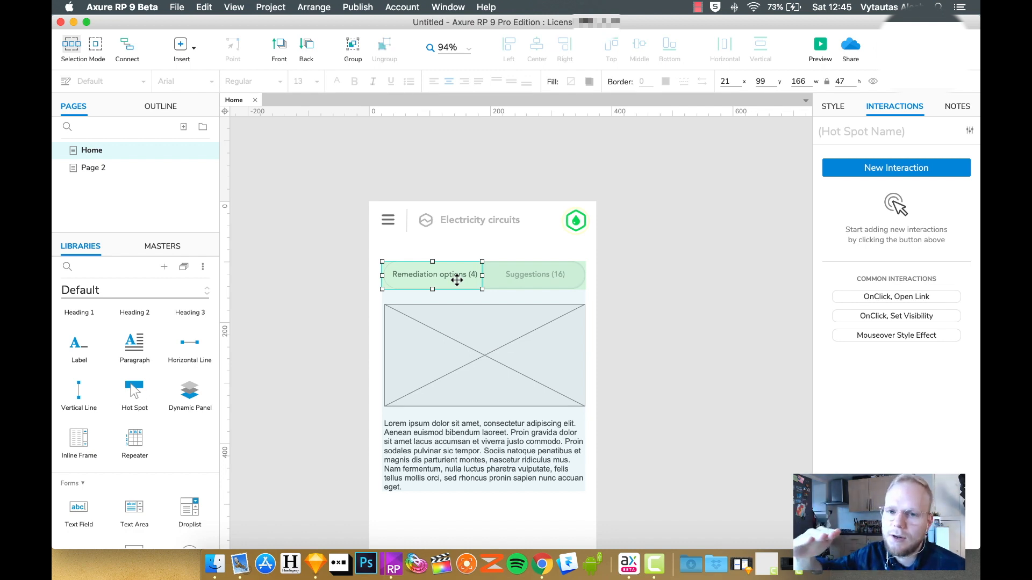
mouse_move(511, 291)
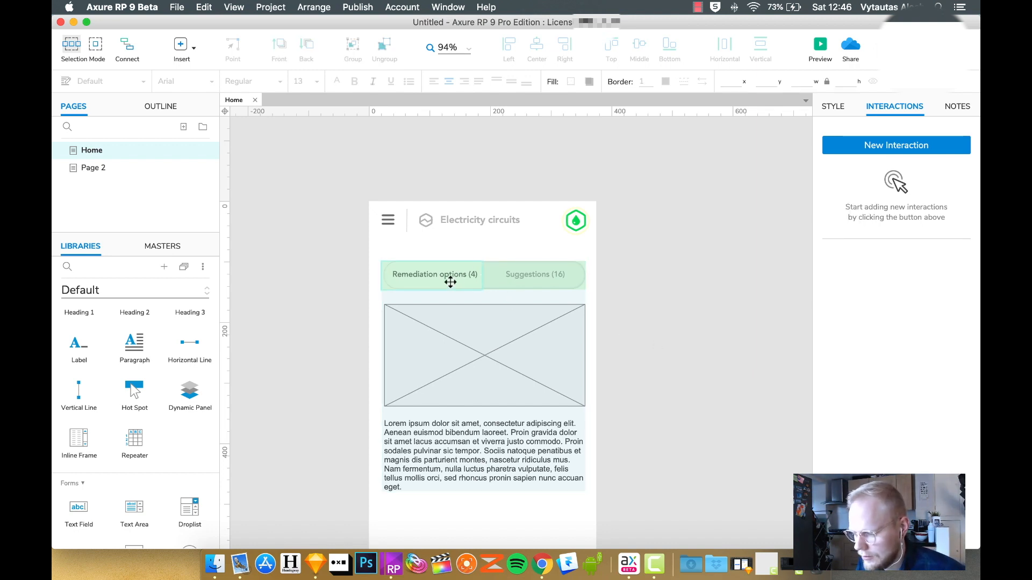
Give the Remediation options hotspot an OnClick that sets Tabs to State1.
left_click(432, 275)
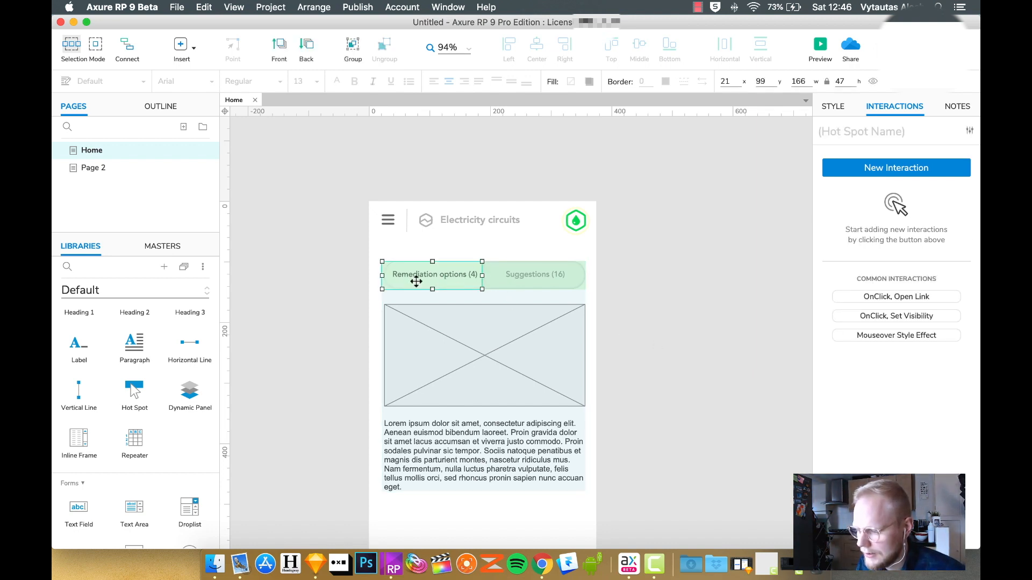
left_click(895, 167)
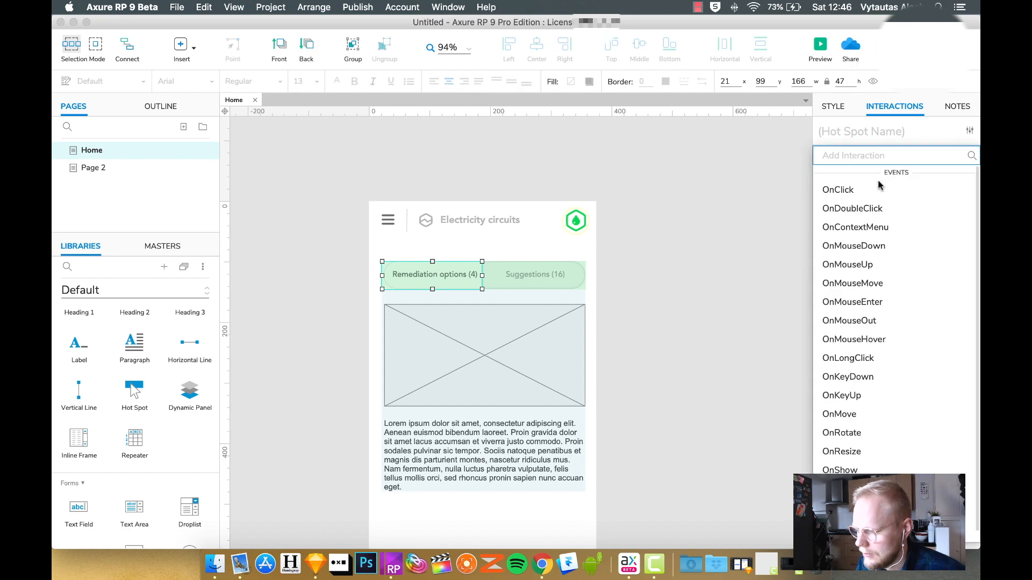
left_click(838, 190)
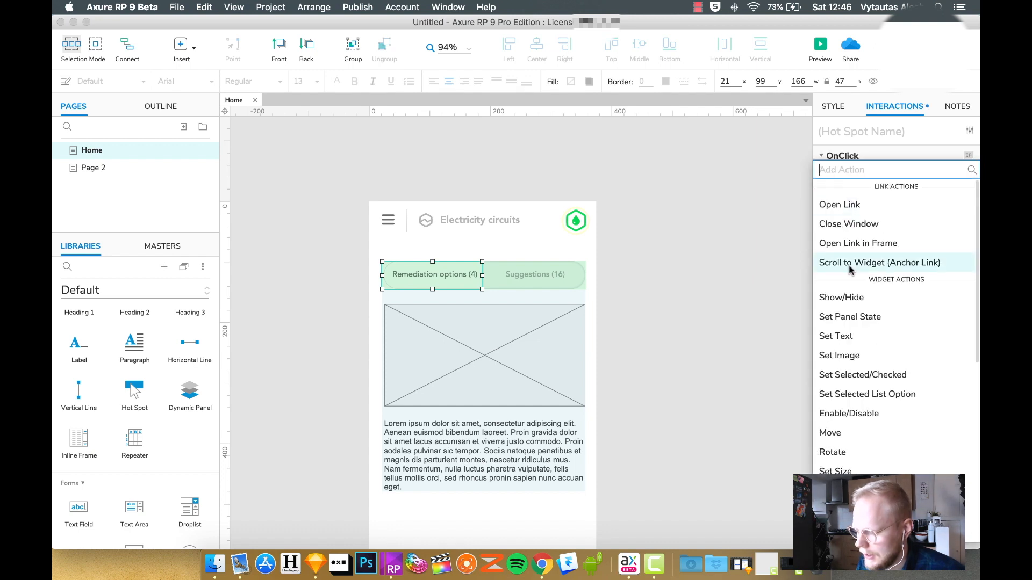
mouse_move(853, 317)
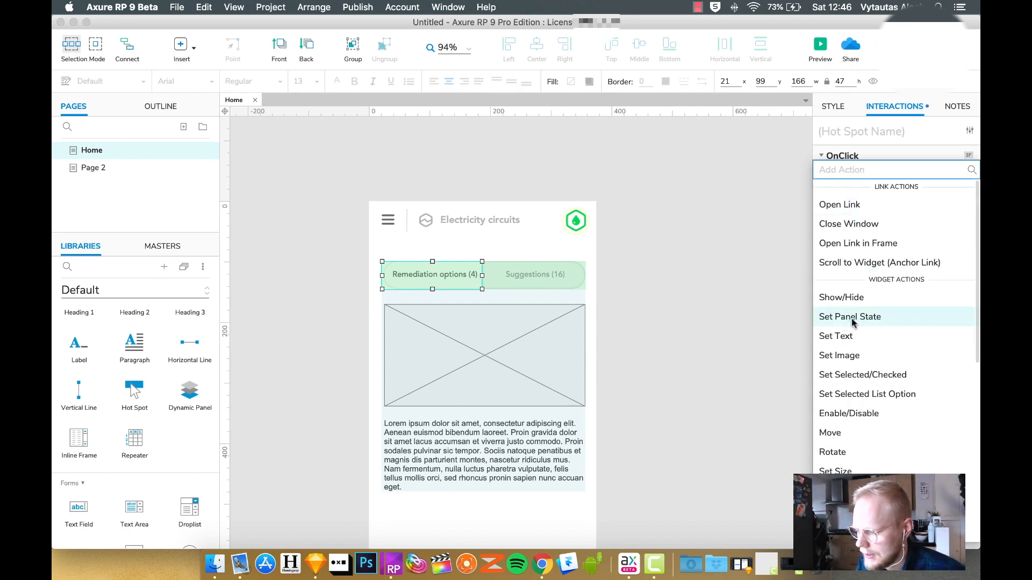
left_click(849, 316)
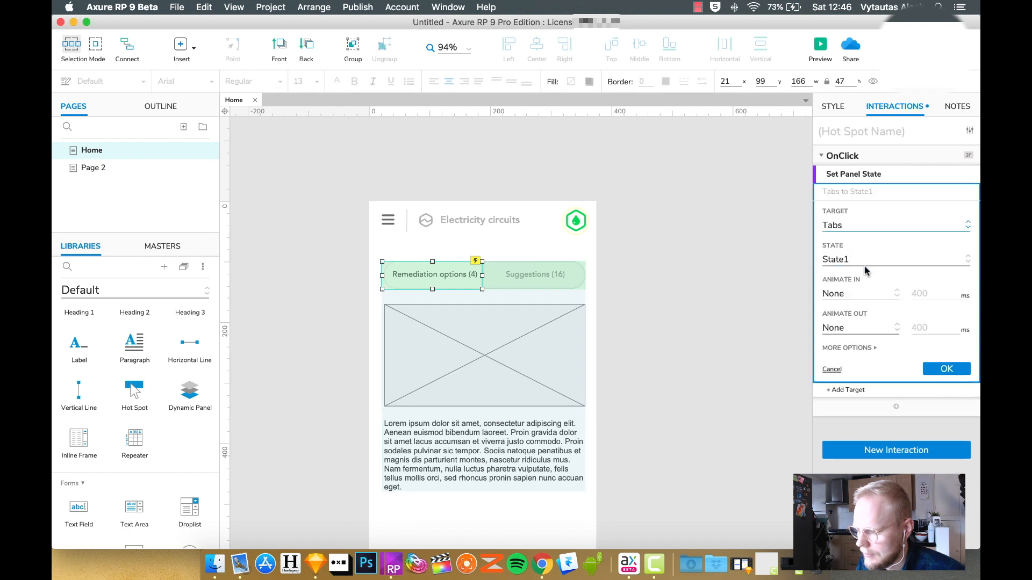
left_click(946, 369)
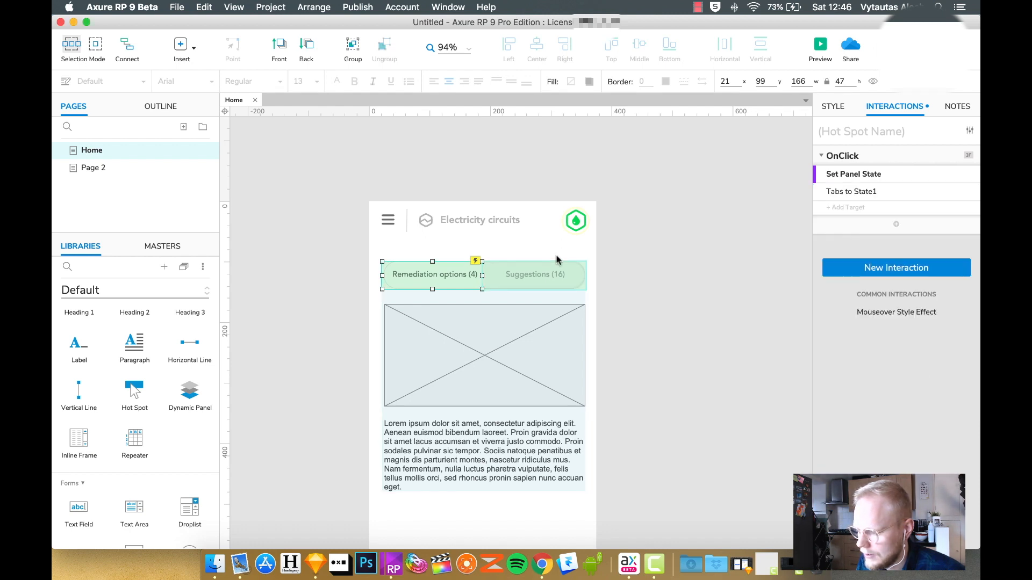
Give the Suggestions hotspot an OnClick setting Tabs to State2, then preview in the browser.
left_click(895, 268)
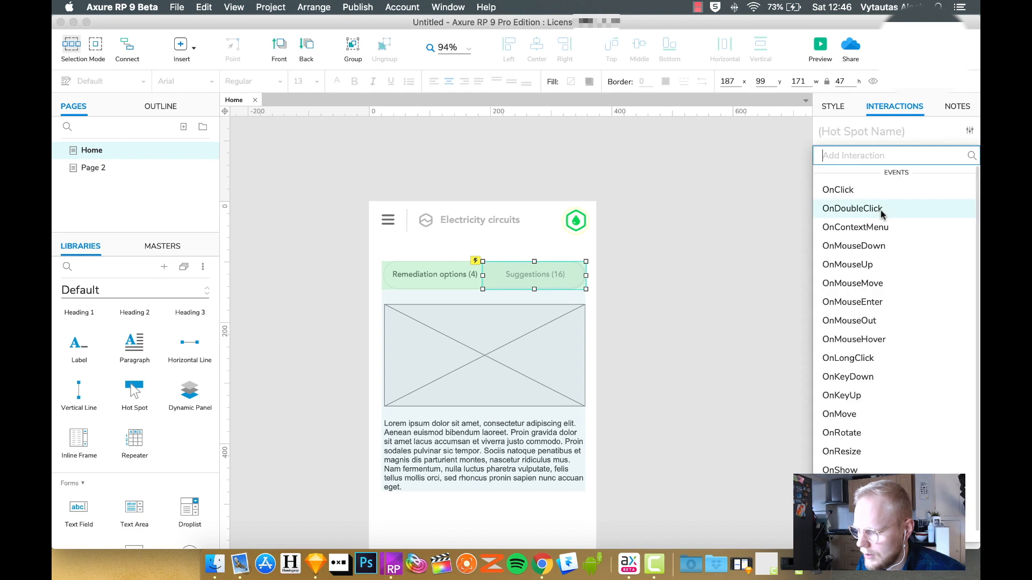
left_click(838, 189)
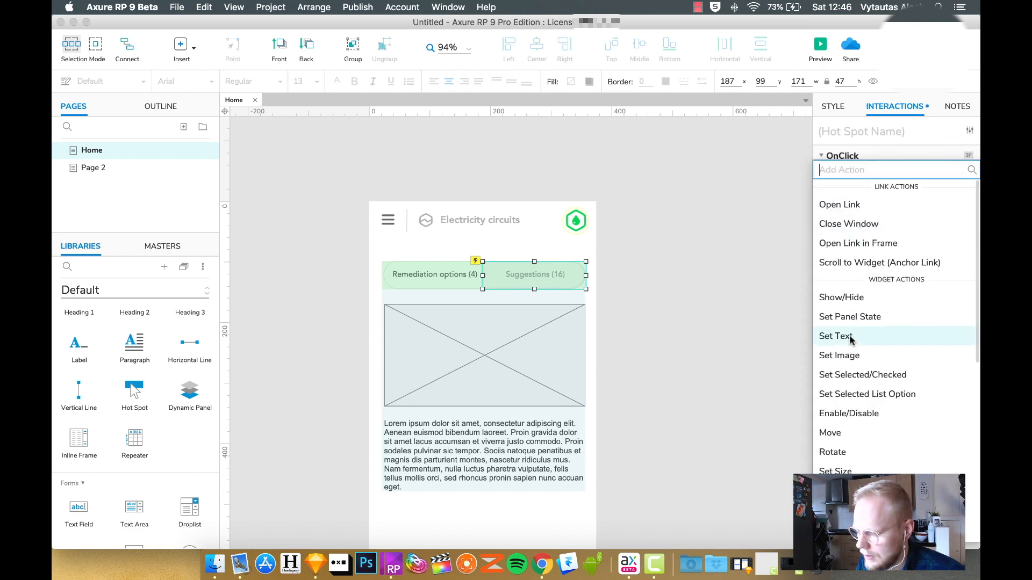
left_click(850, 316)
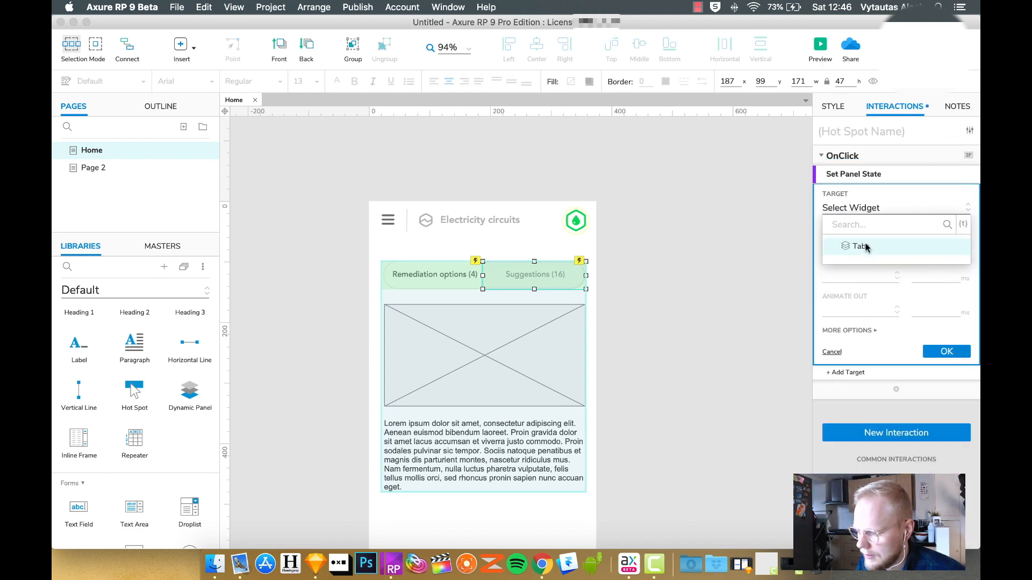
left_click(862, 245)
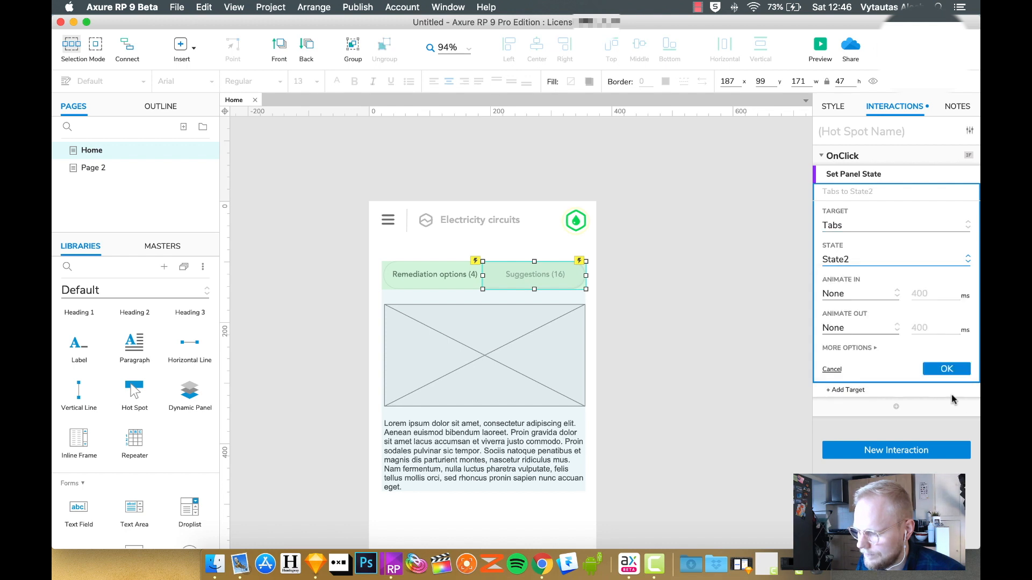
left_click(946, 369)
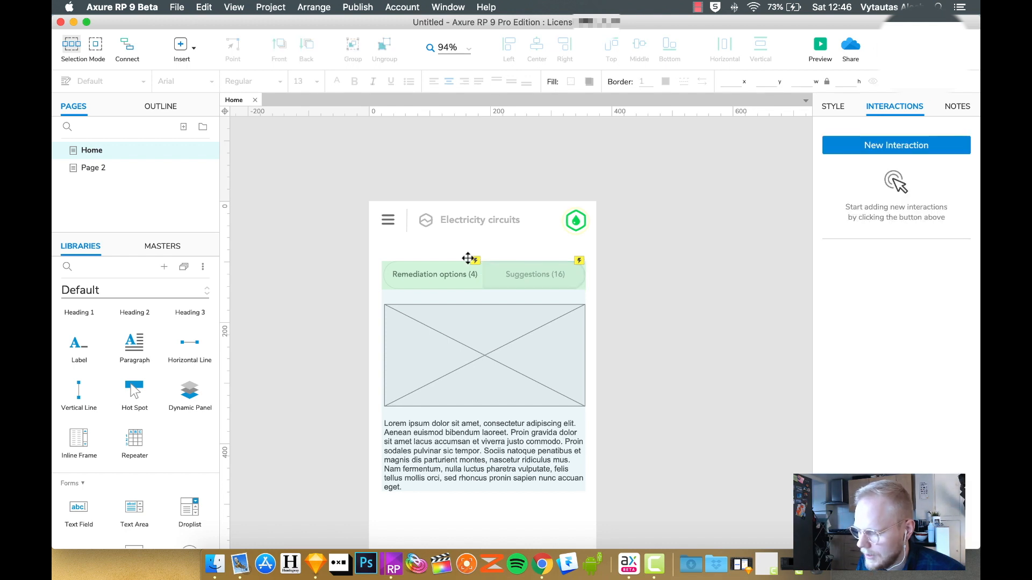
left_click(819, 43)
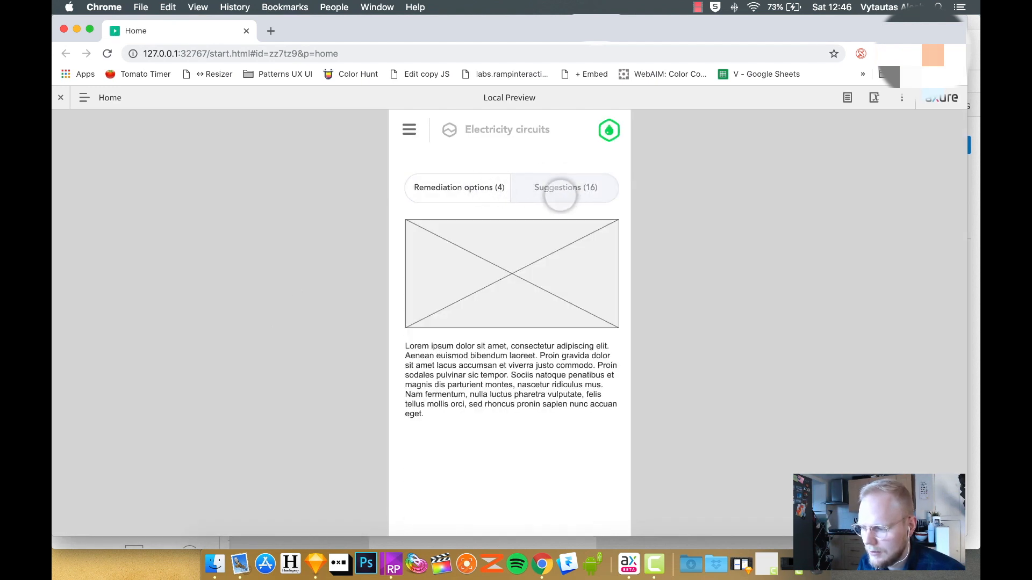
Test the Suggestions tab in the Chrome preview of the Home page.
left_click(459, 188)
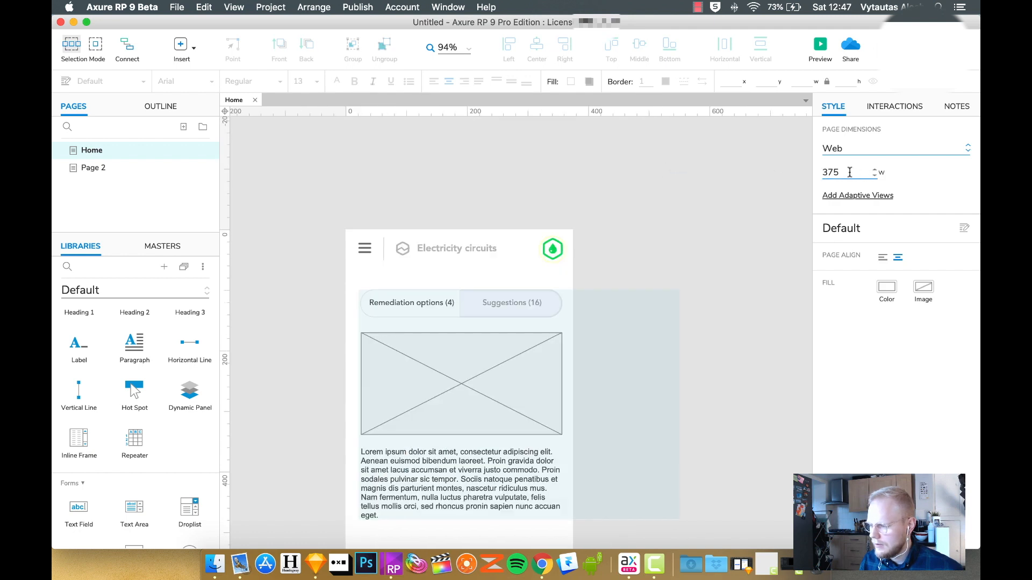
Set the page width to 1000 and open the Tabs panel's State1 for editing.
type("1000")
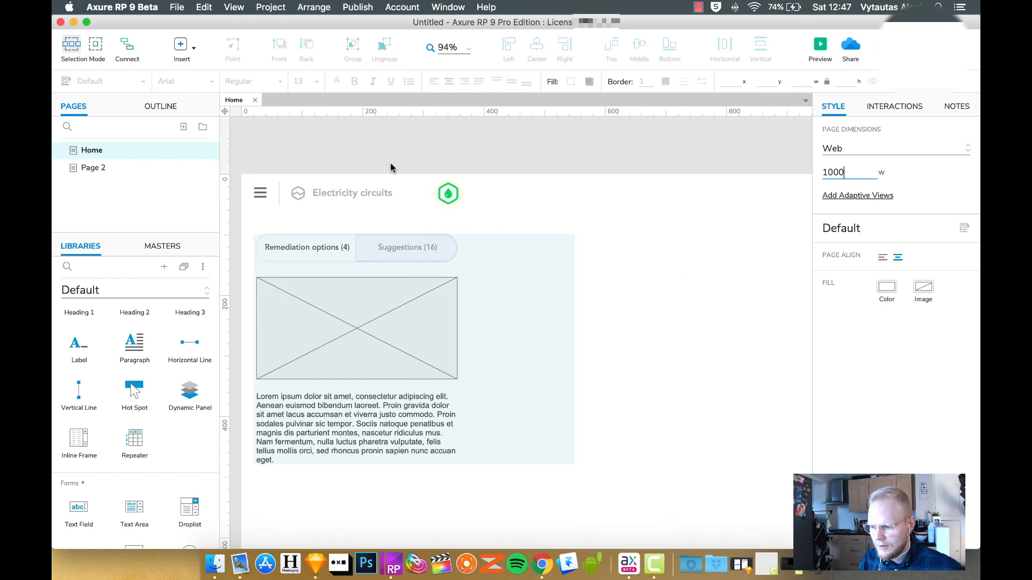
double_click(355, 329)
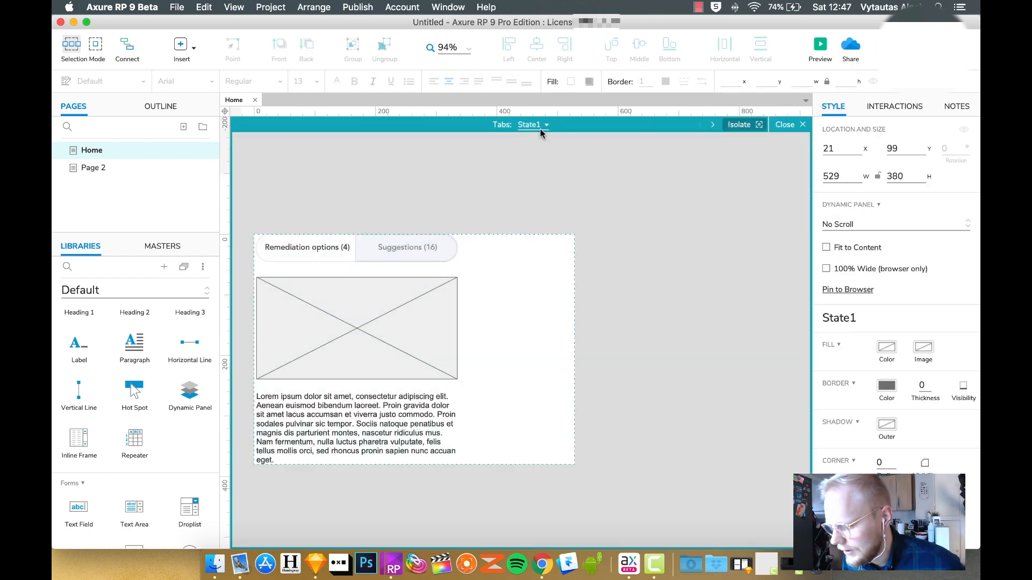
Replace the tabs with Introduction, Images and Statistics buttons, then cut the tab row out of State1.
left_click(546, 124)
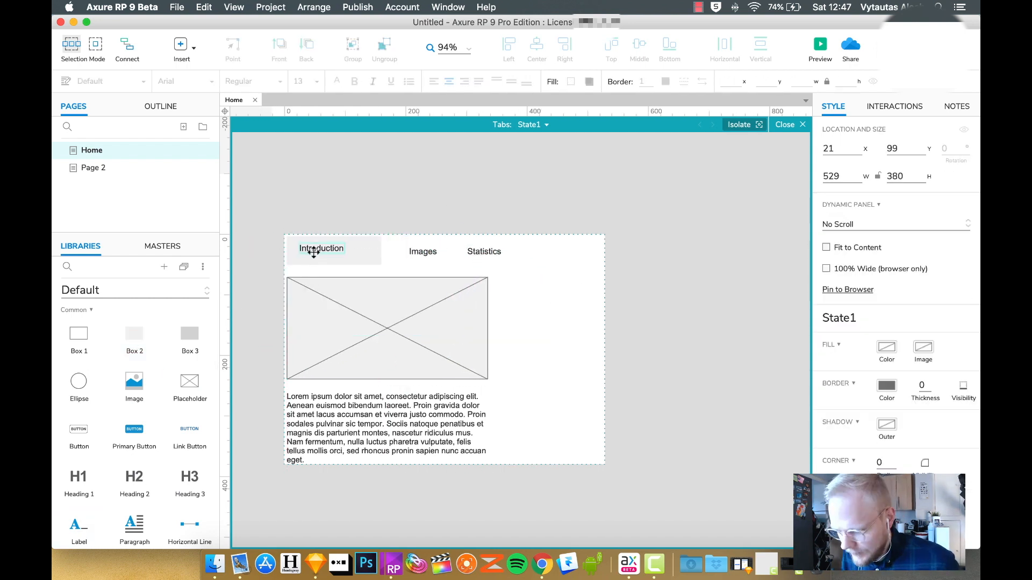
left_click(320, 251)
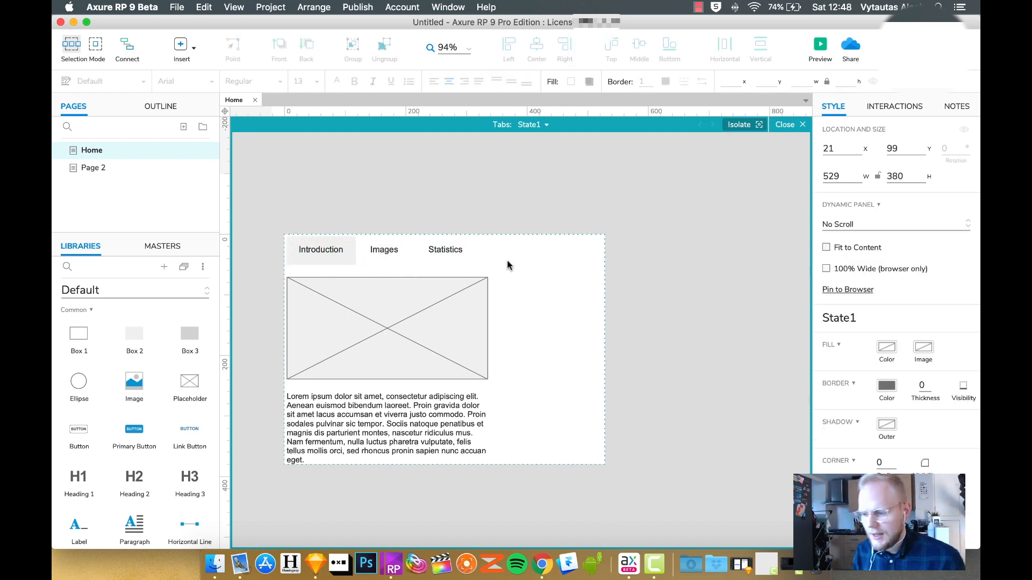
mouse_move(523, 298)
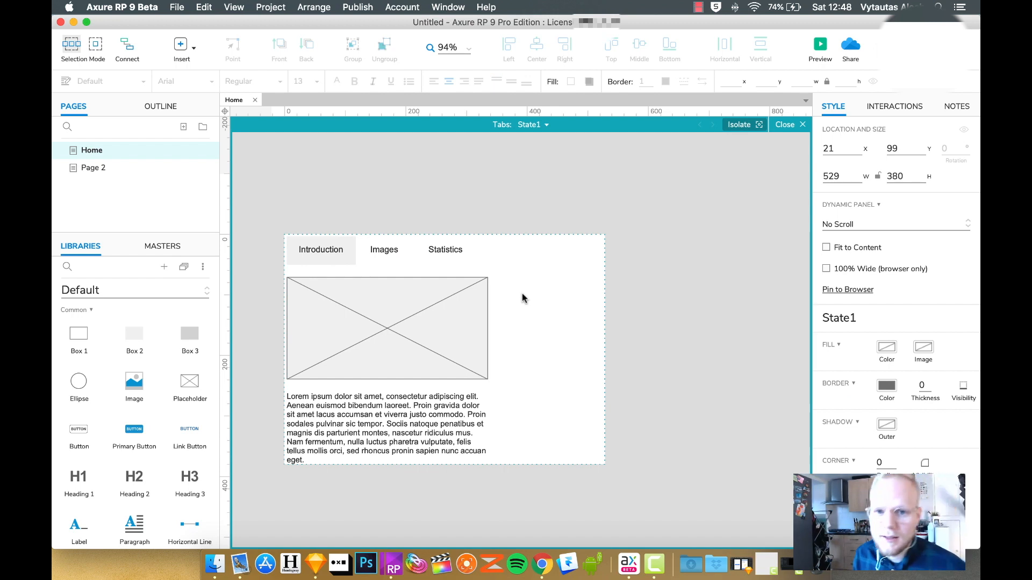
left_click(545, 124)
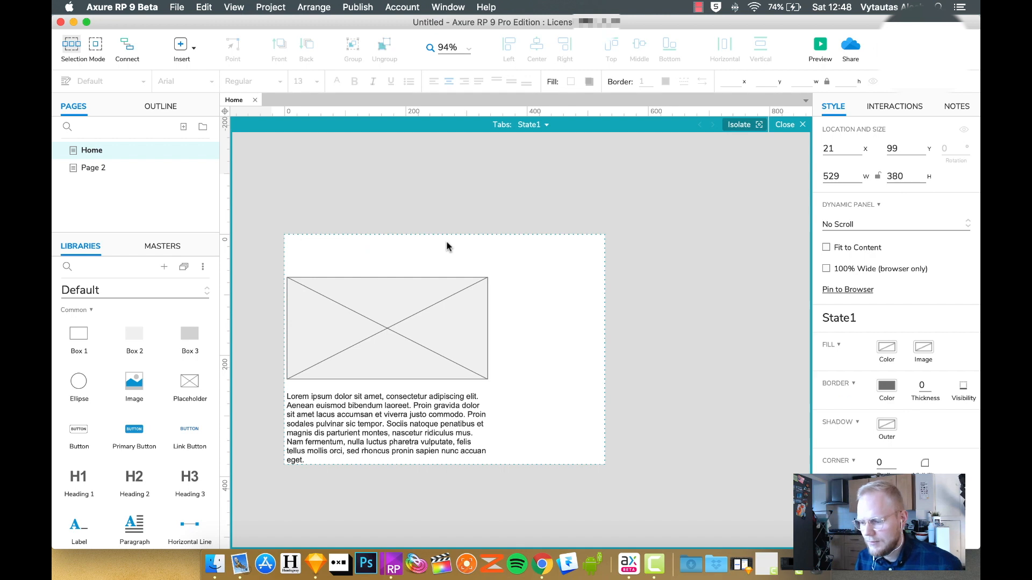
Duplicate State1 twice so Tabs has State2 and State3.
left_click(545, 124)
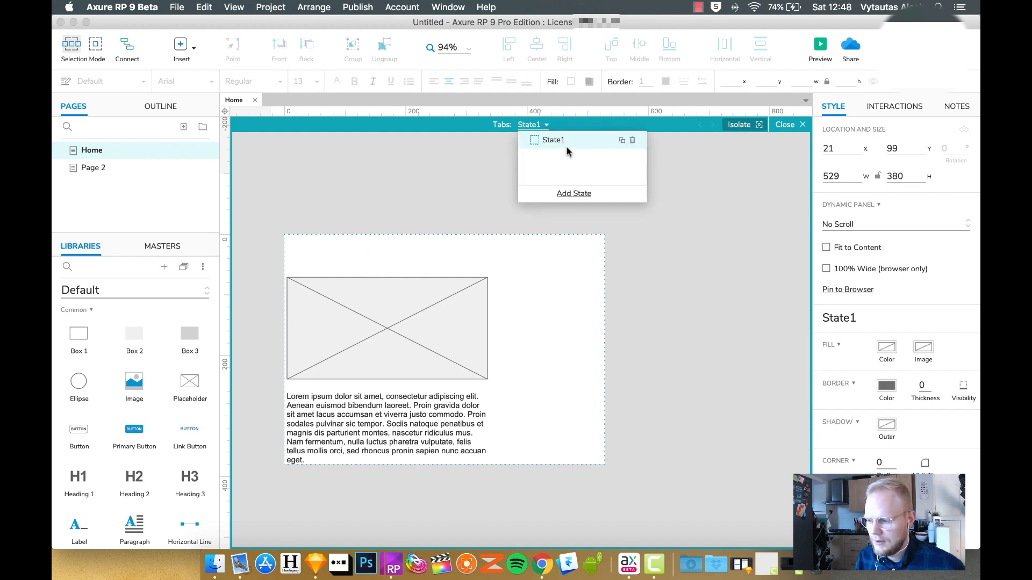
left_click(621, 139)
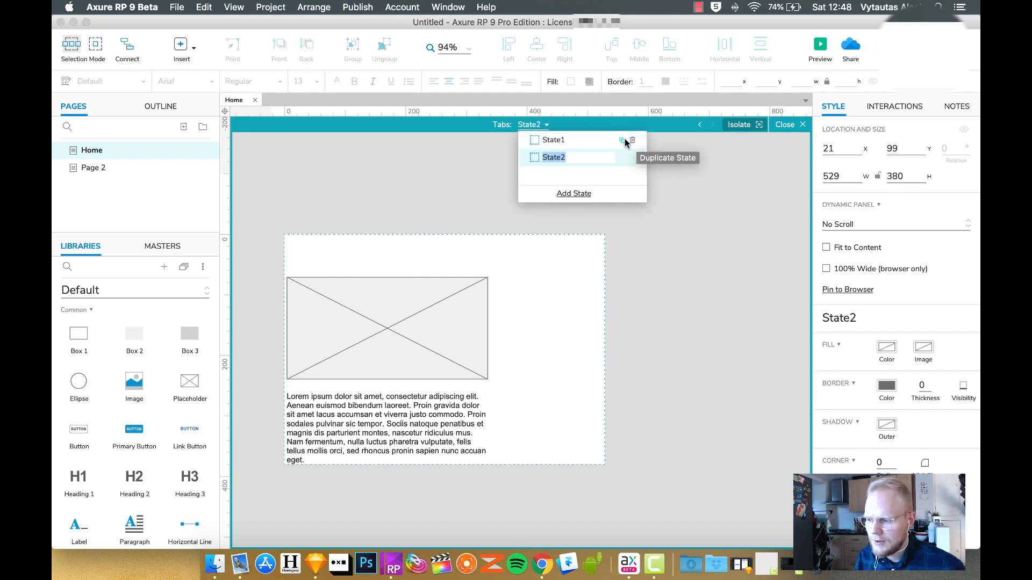
left_click(621, 139)
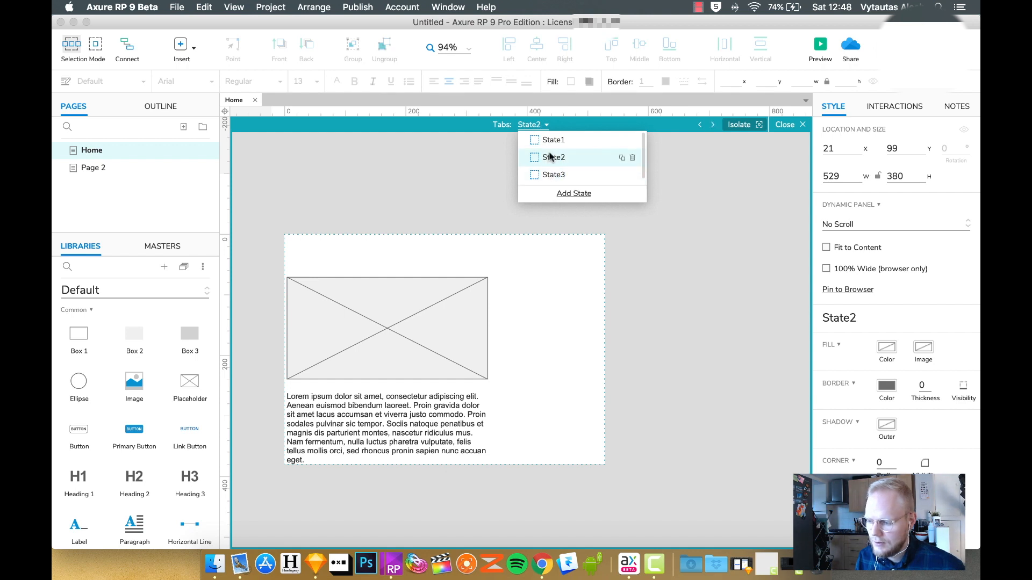
Leave only the paragraph in State2 and an image in State3, then close the editor.
left_click(553, 157)
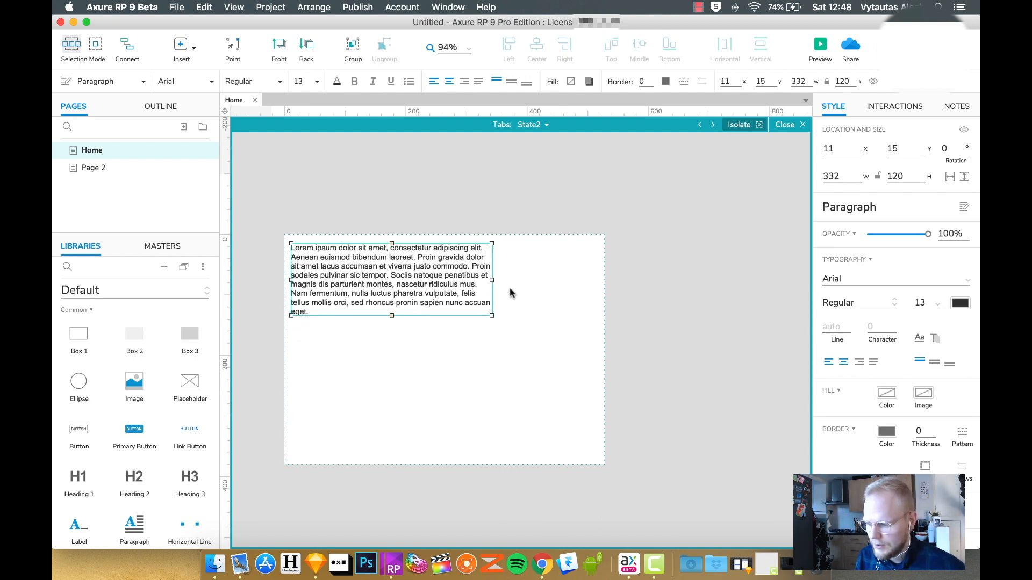
left_click(546, 124)
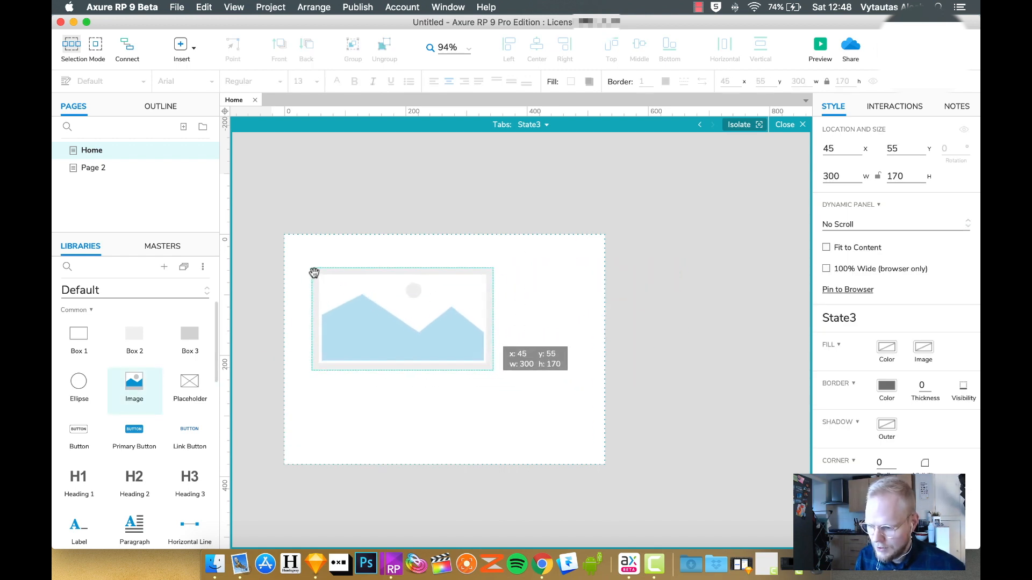
left_click(784, 124)
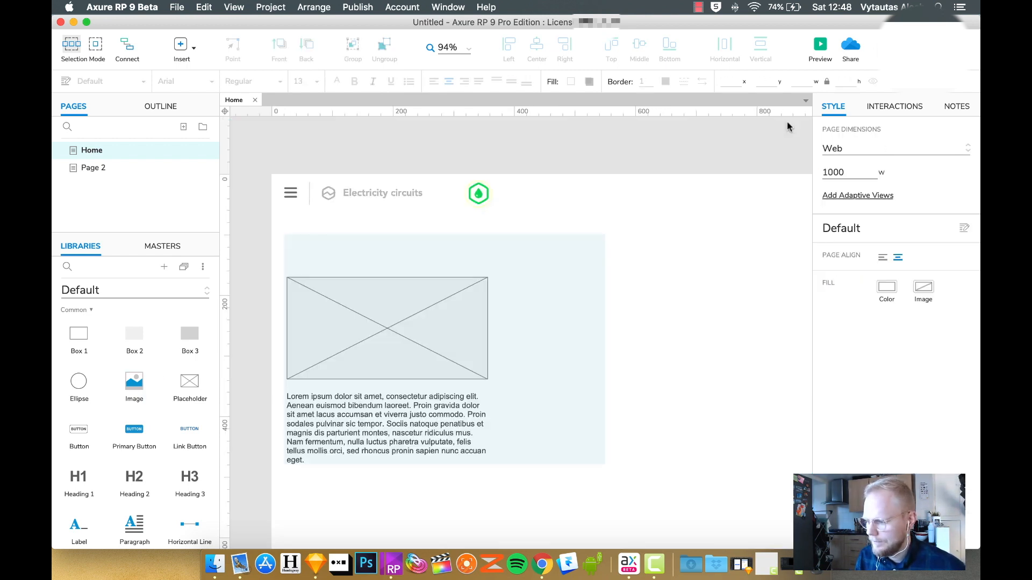
mouse_move(487, 226)
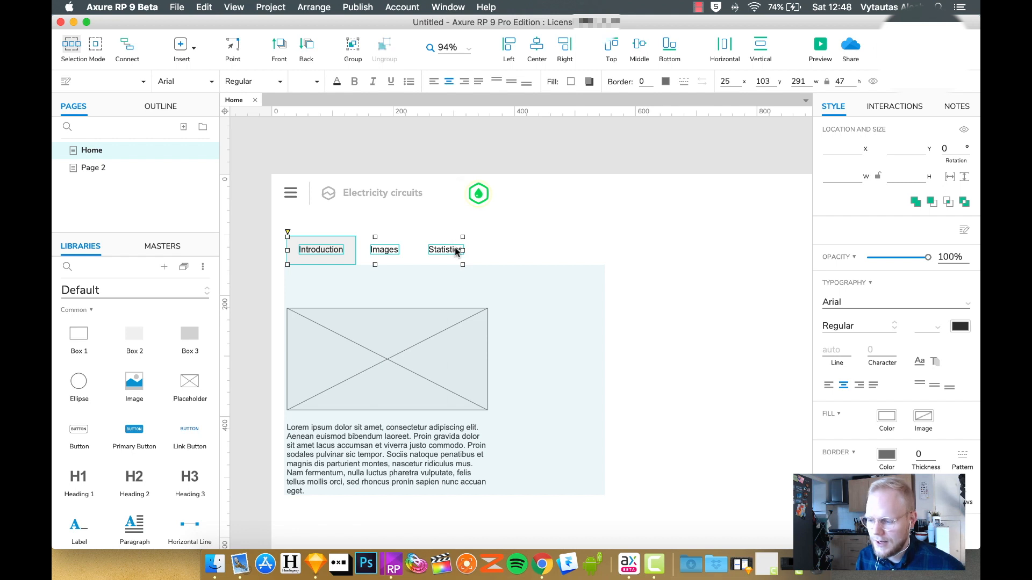
Convert the pasted Introduction/Images/Statistics tab row into its own dynamic panel and open it.
left_click(375, 250)
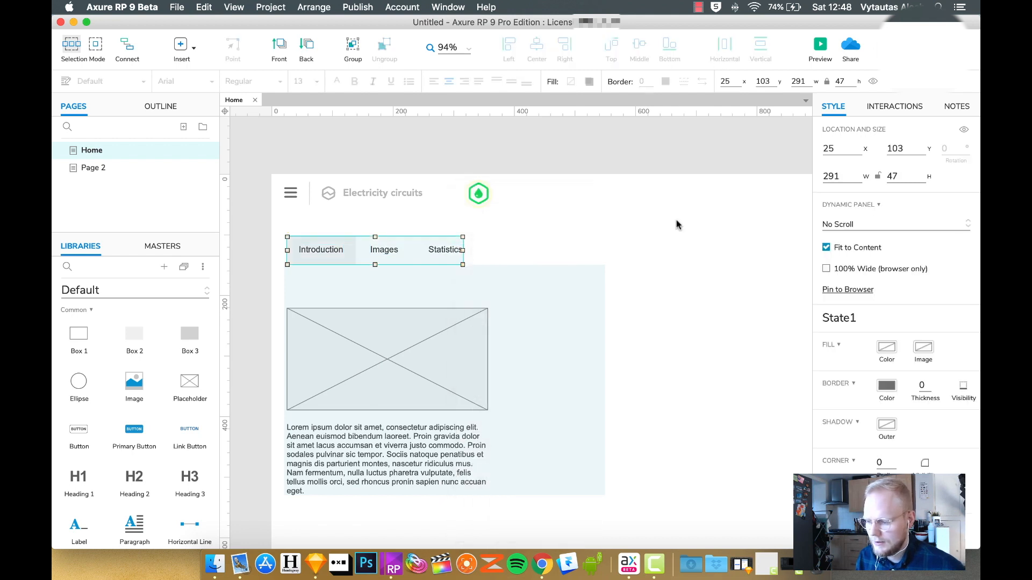
double_click(375, 249)
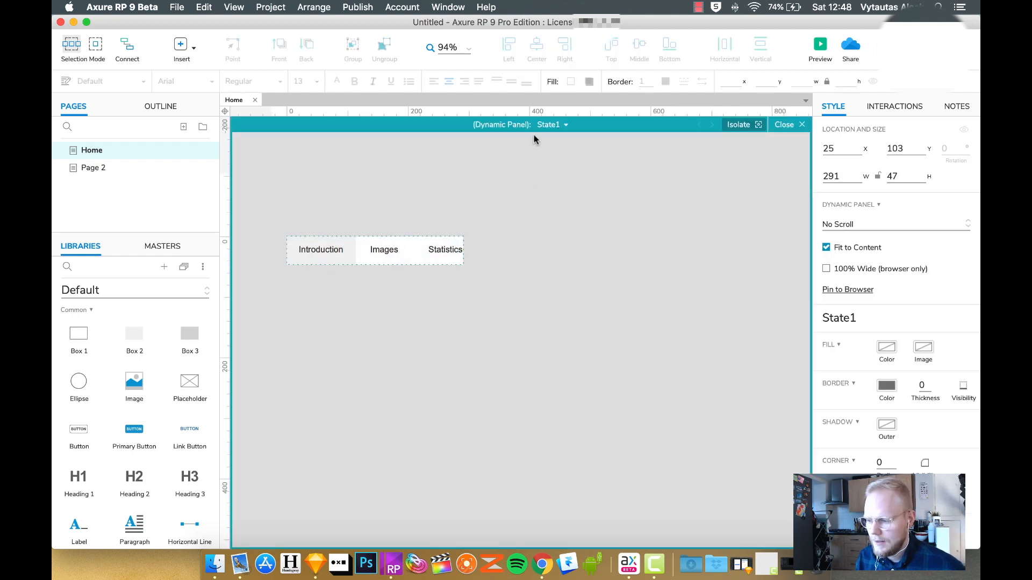
Duplicate State1 twice, shading Images in State2 and Statistics in State3, and close panel editing.
left_click(565, 124)
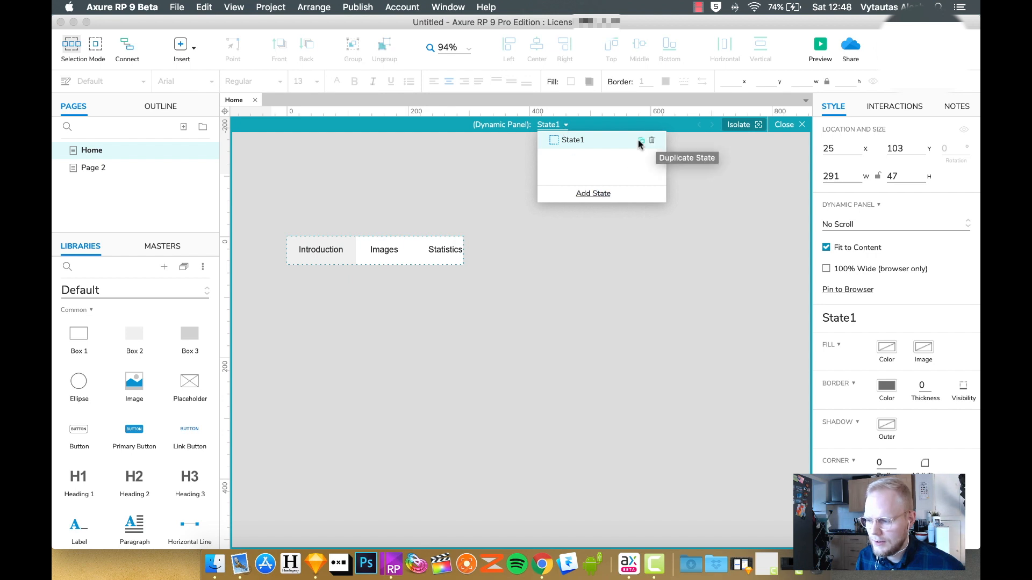
left_click(639, 139)
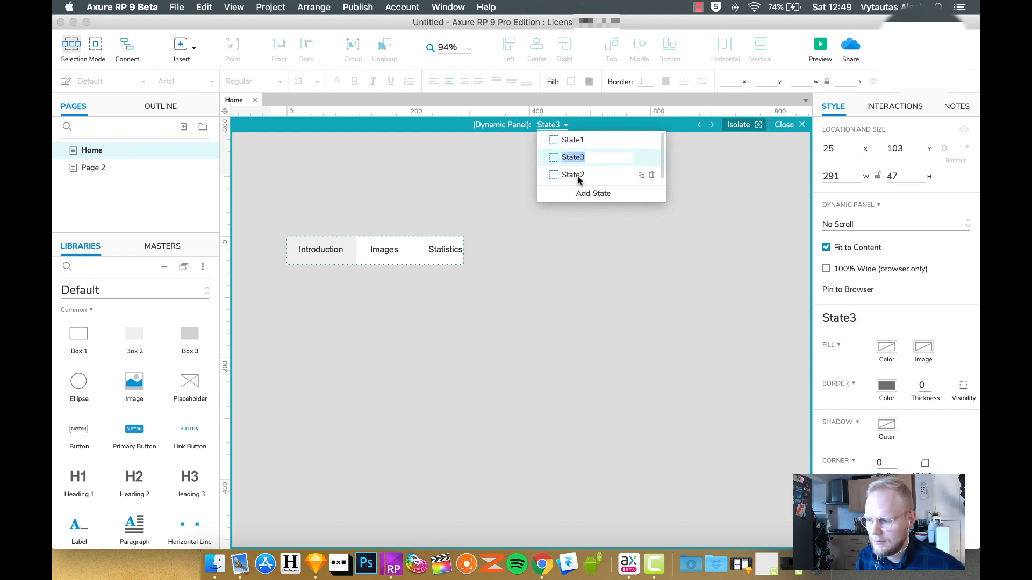
left_click(571, 174)
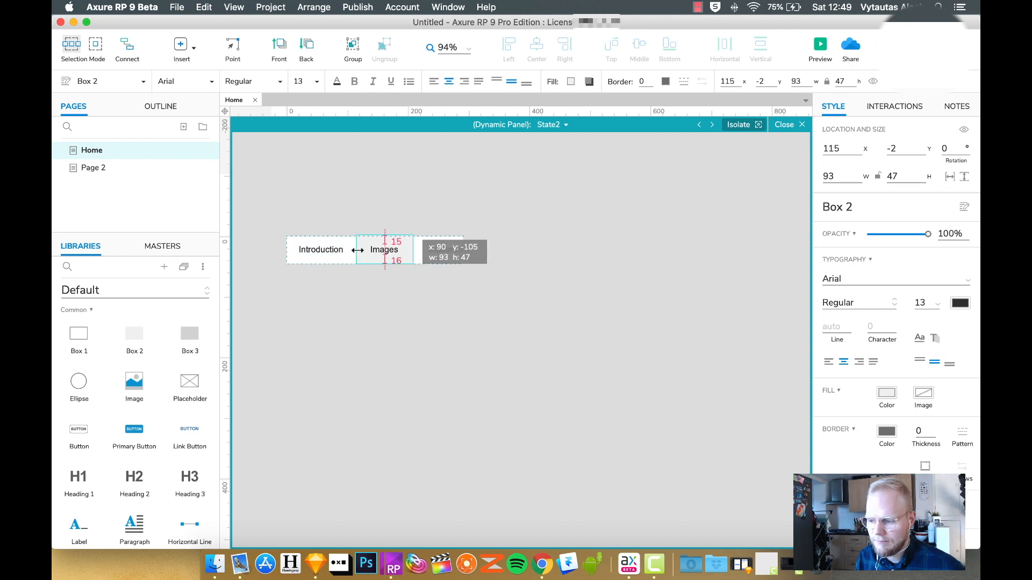
left_click(565, 125)
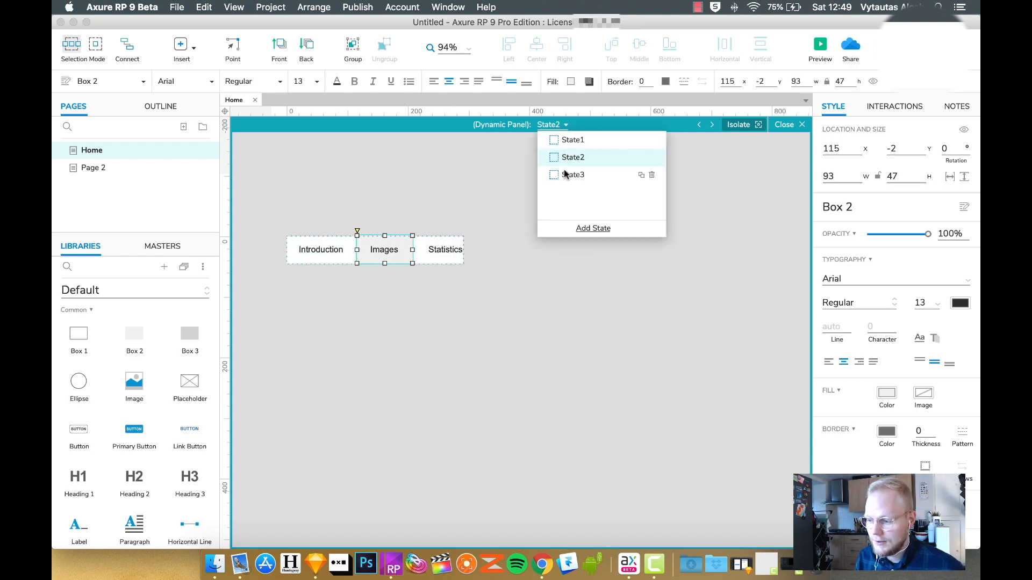
left_click(572, 175)
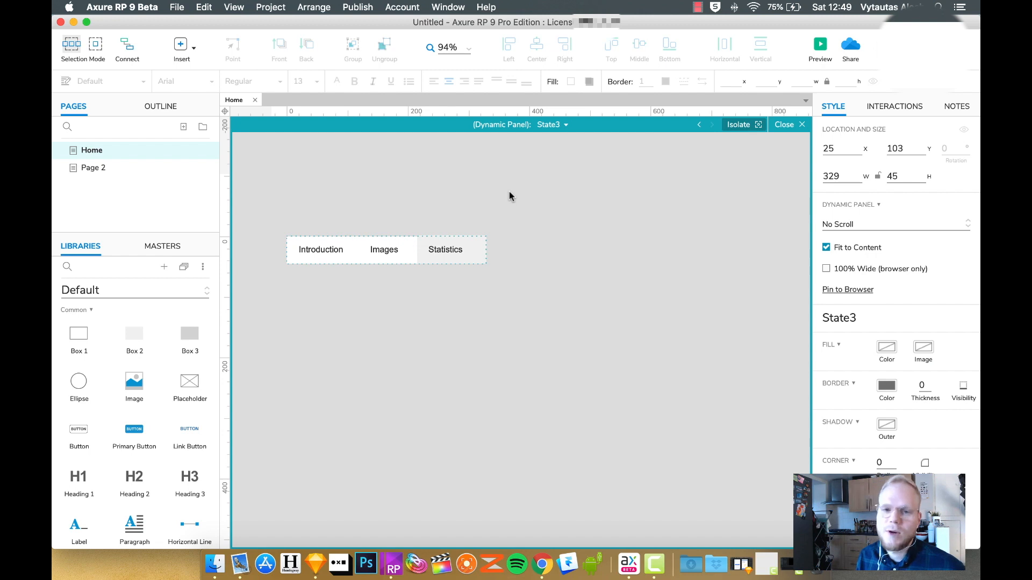
left_click(445, 249)
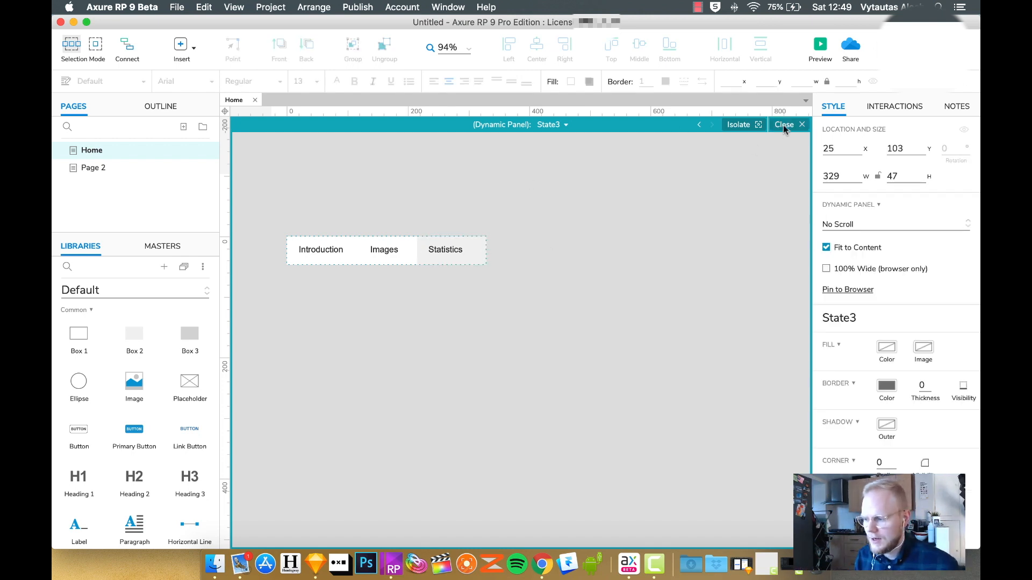
left_click(784, 124)
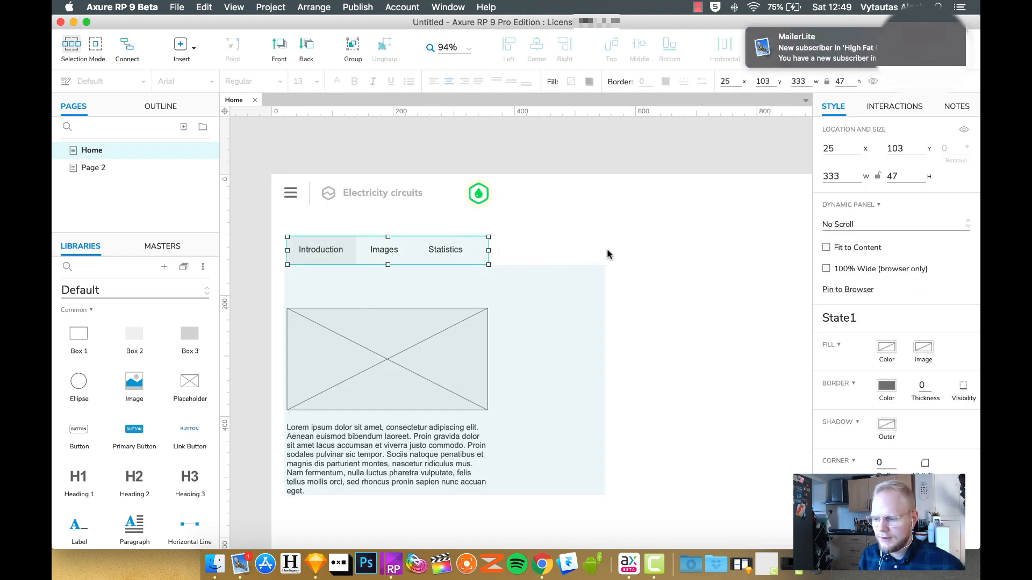
Reopen the Tabs panel at State1 with the Introduction tab and the Interactions pane showing.
left_click(607, 255)
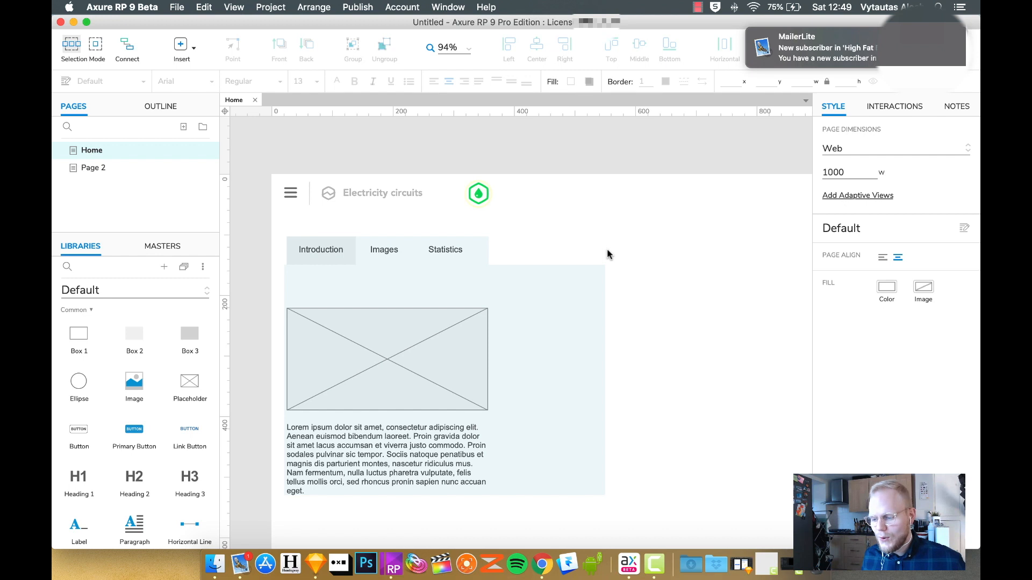
mouse_move(193, 255)
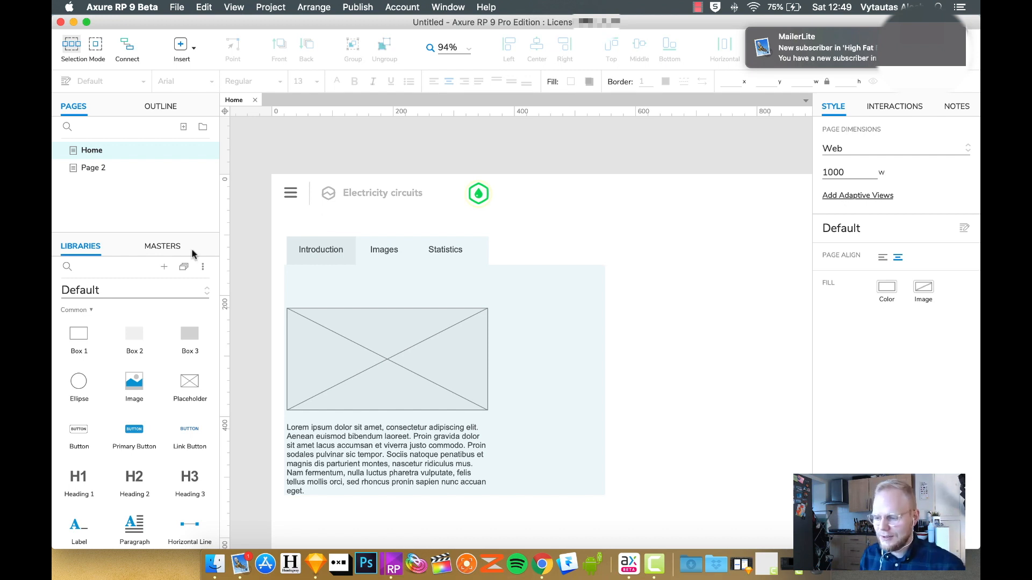
scroll("down", 3)
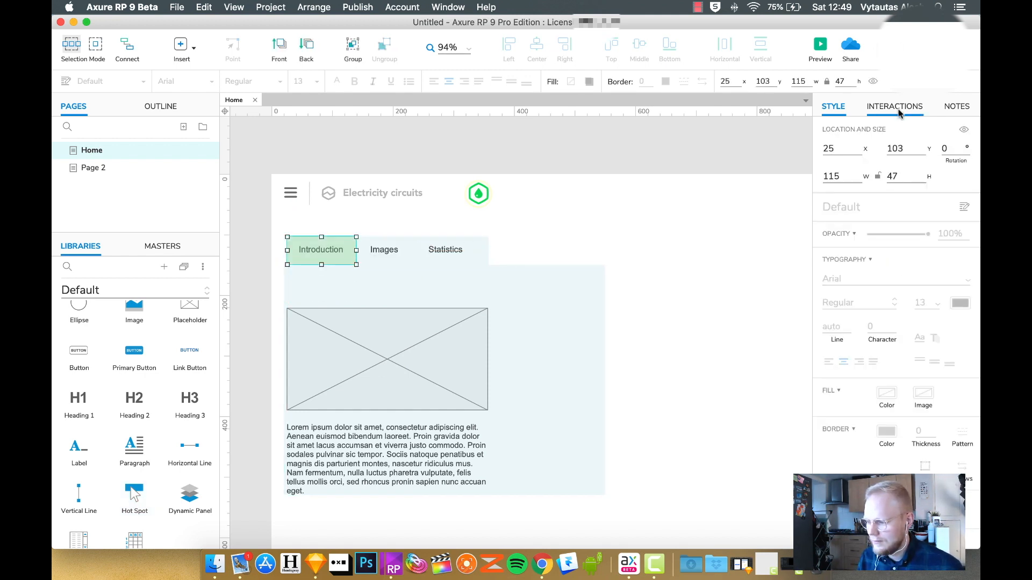
left_click(895, 106)
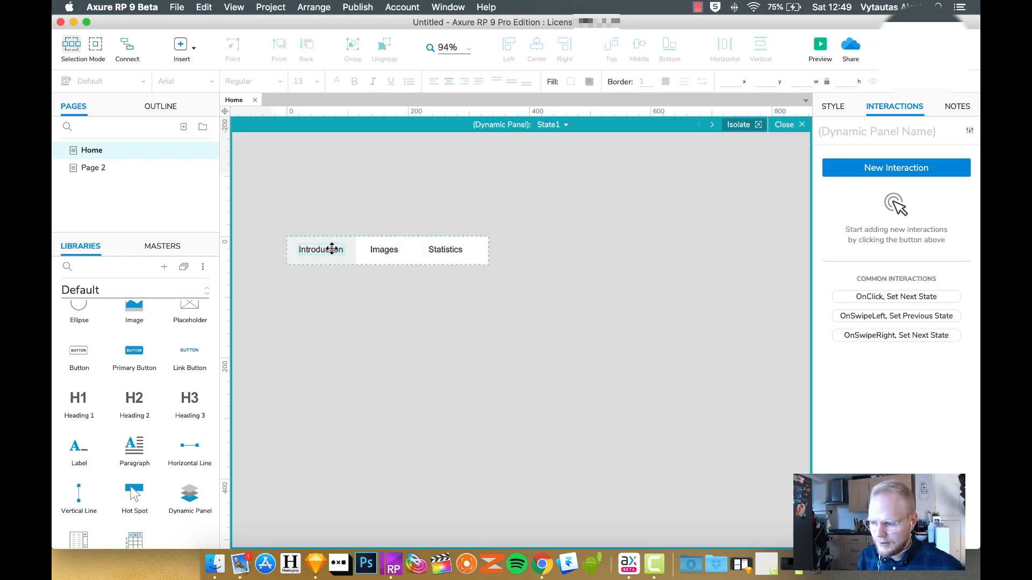
Give Introduction an OnClick that sets the Tabs panel to State1.
left_click(320, 250)
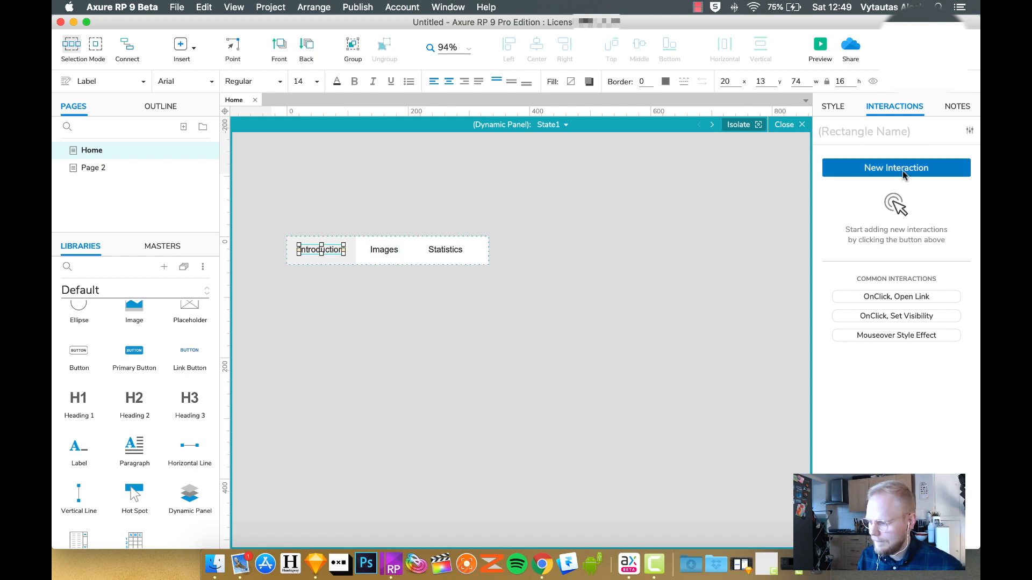
left_click(895, 167)
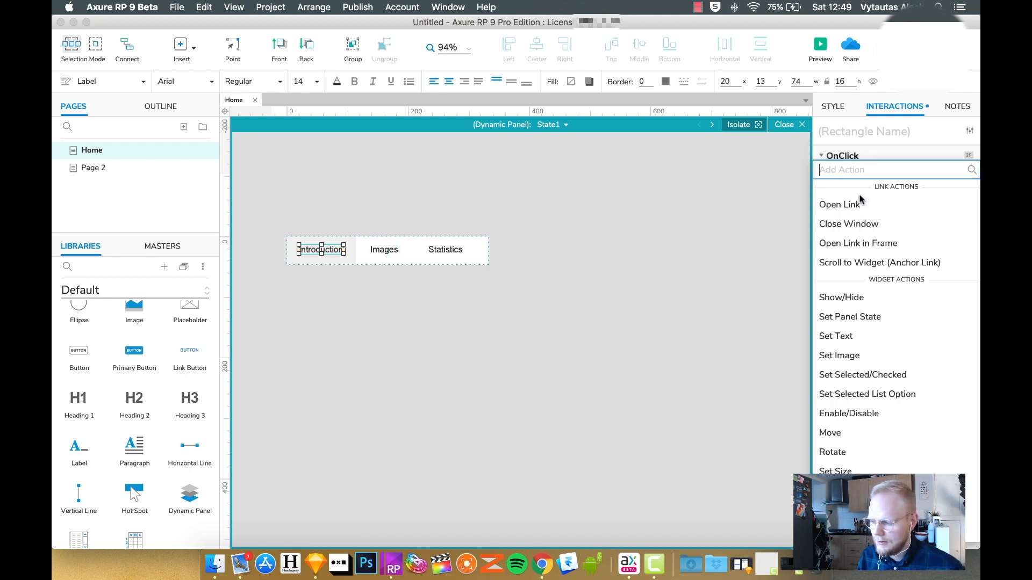
left_click(849, 317)
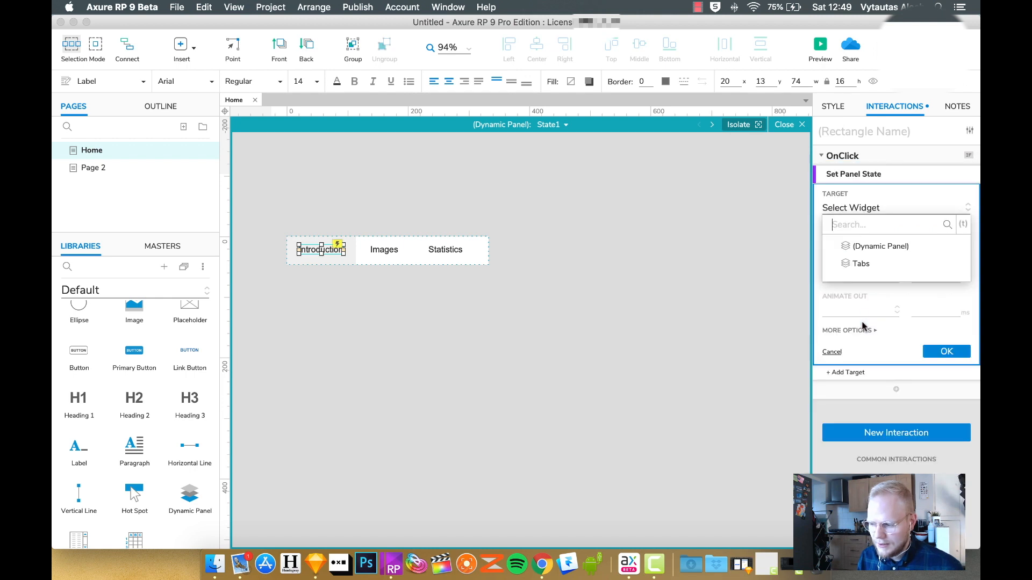
left_click(860, 263)
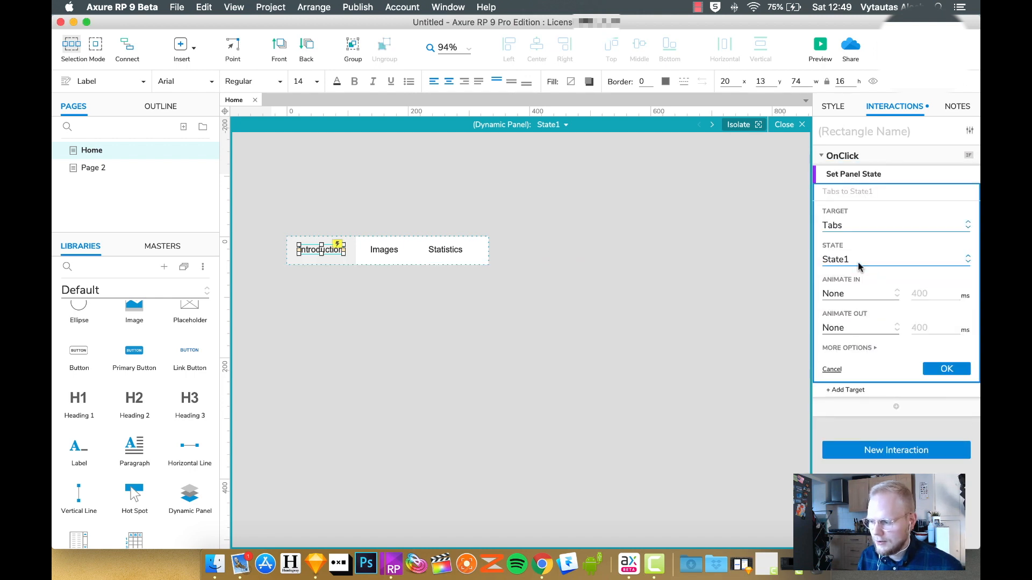
mouse_move(911, 270)
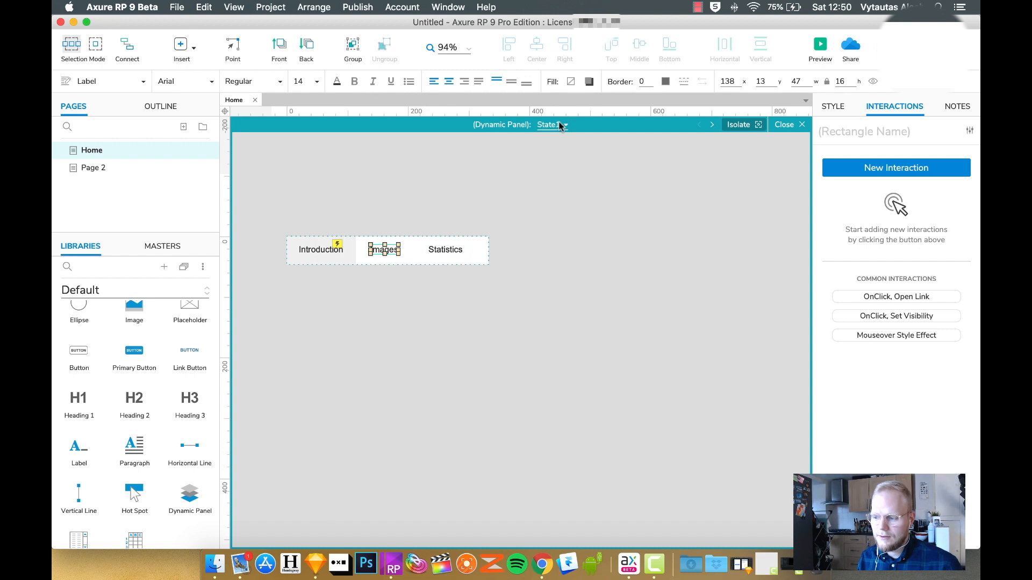
left_click(564, 125)
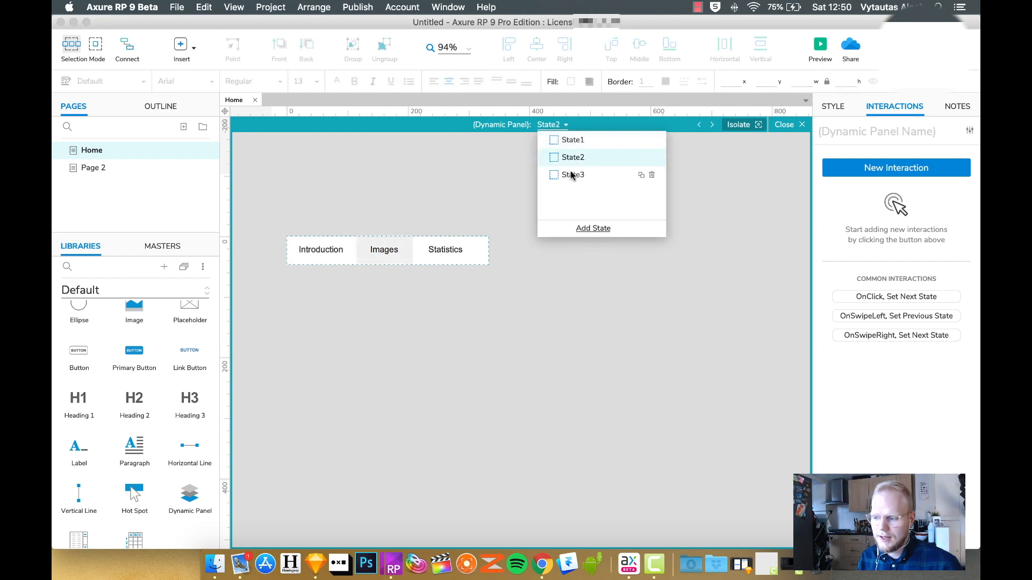
left_click(572, 174)
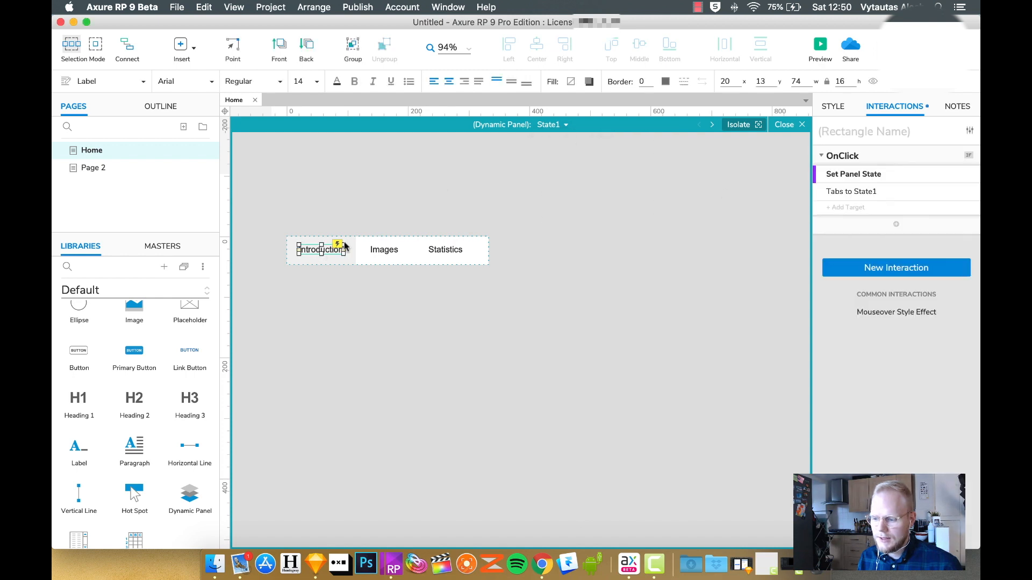
Reuse the action on Images switching Tabs to State2, and edit the Statistics click action.
left_click(853, 173)
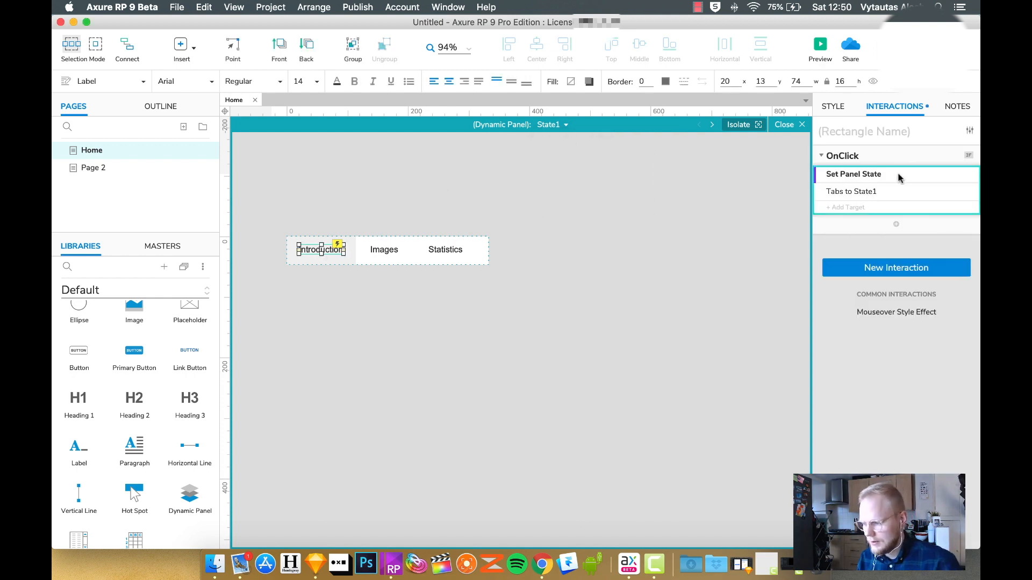
left_click(383, 250)
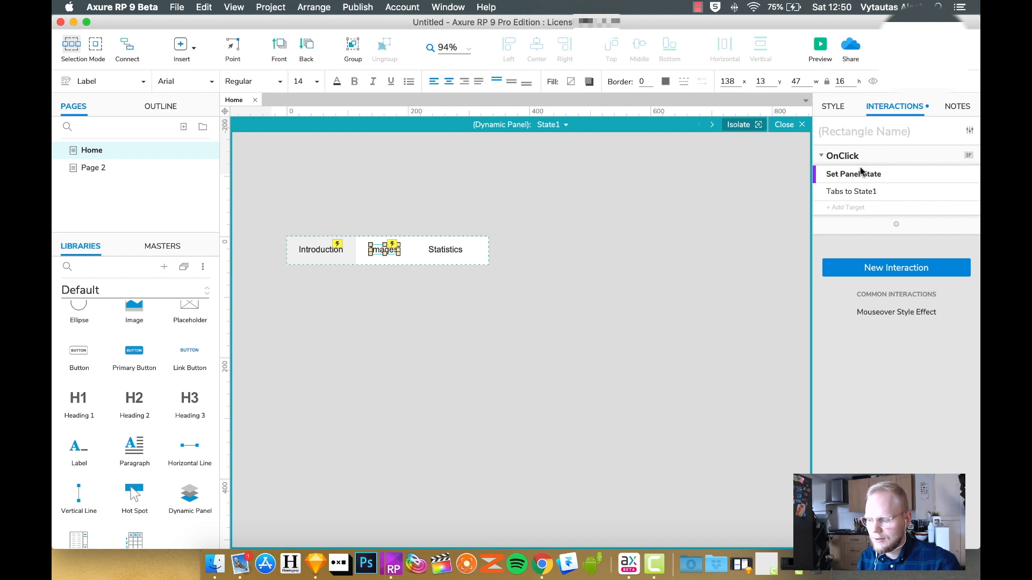
left_click(853, 174)
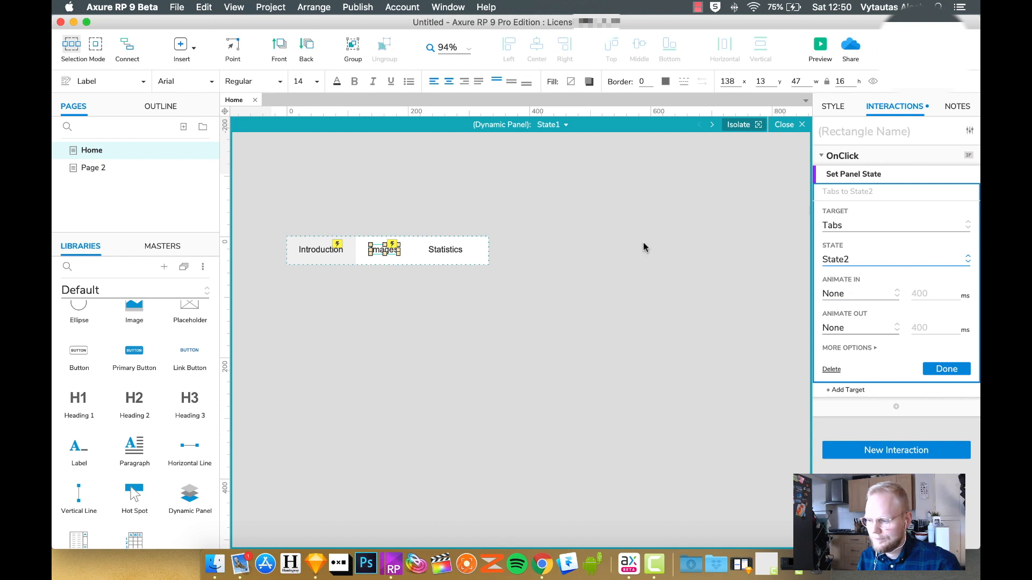
left_click(946, 369)
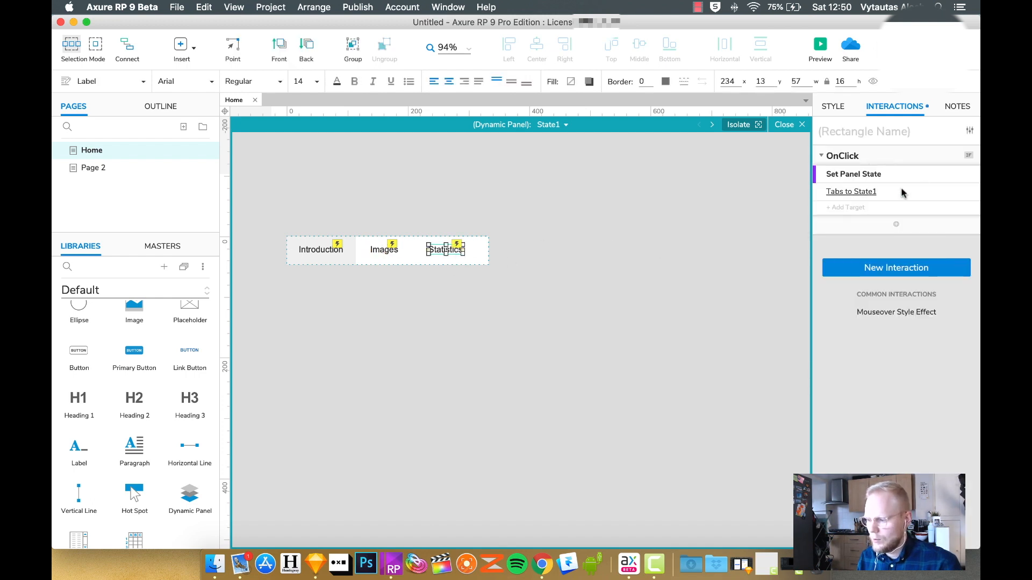
left_click(894, 259)
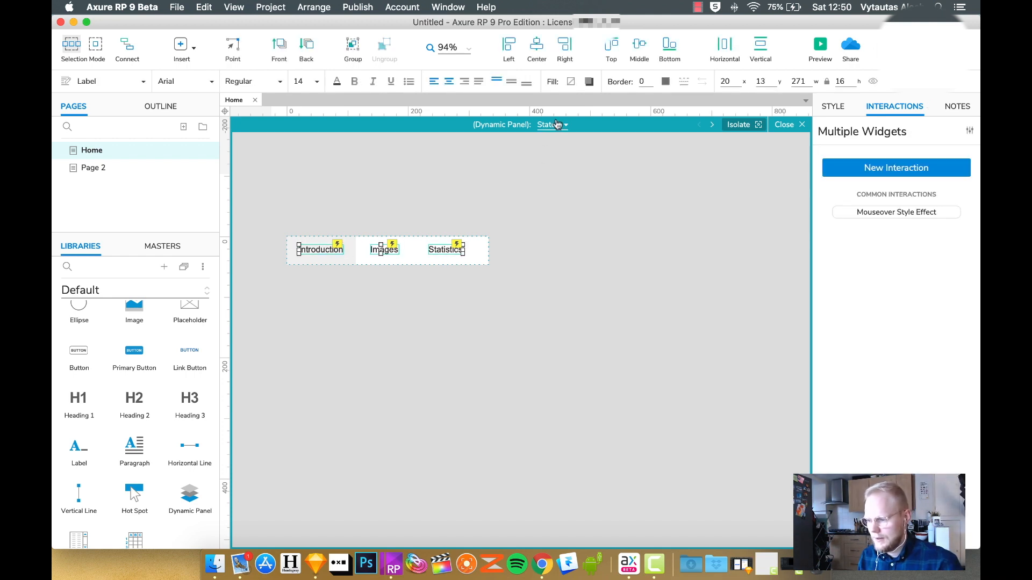
Paste the three click-enabled labels into State2 and State3, then close the Tabs panel.
left_click(551, 124)
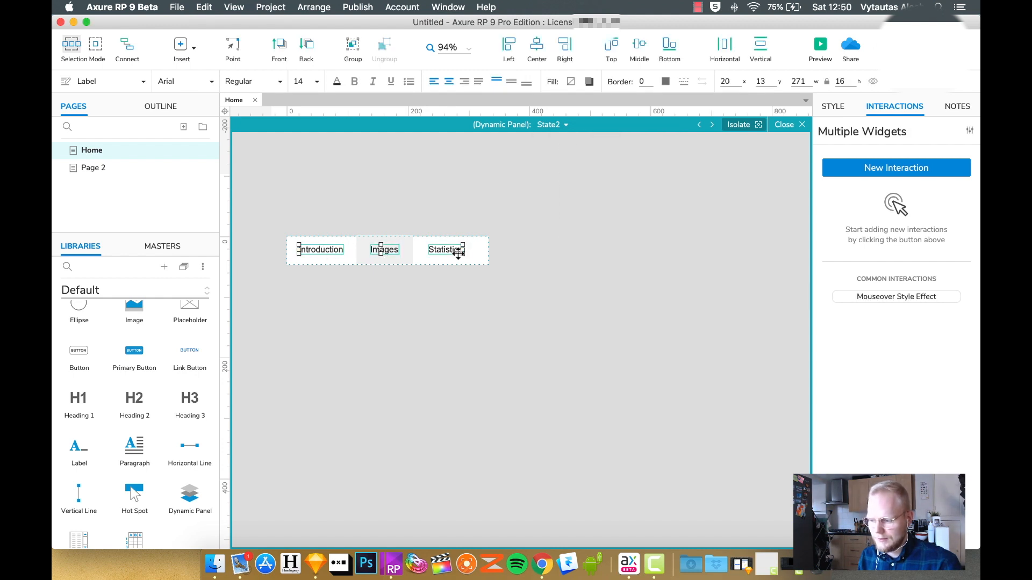
left_click(551, 124)
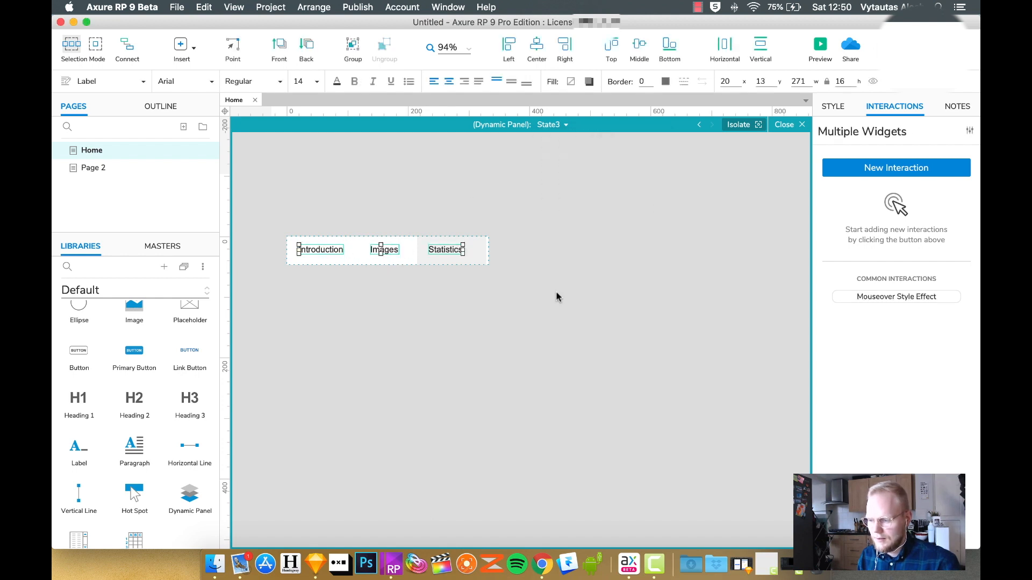
left_click(558, 297)
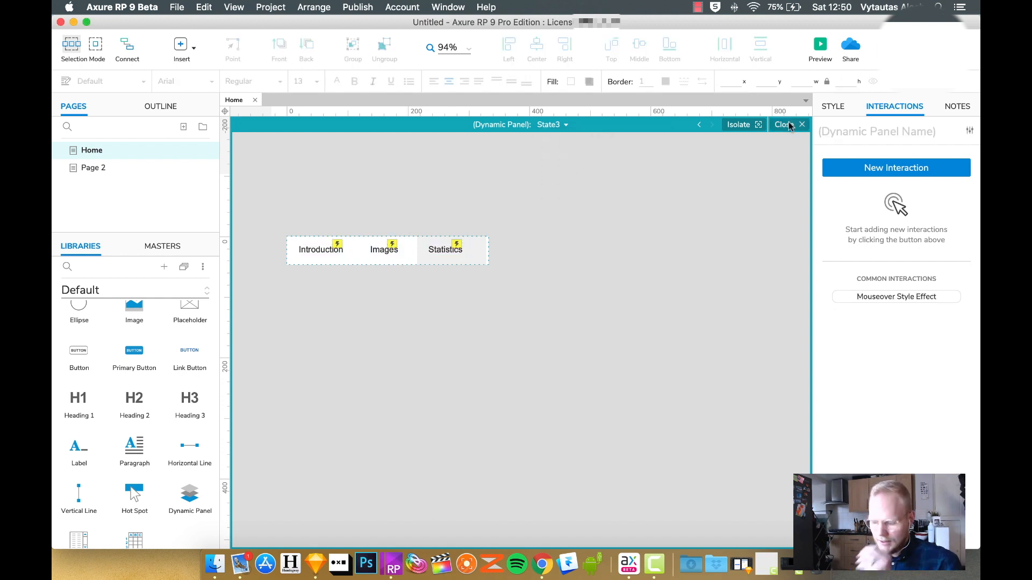
left_click(786, 125)
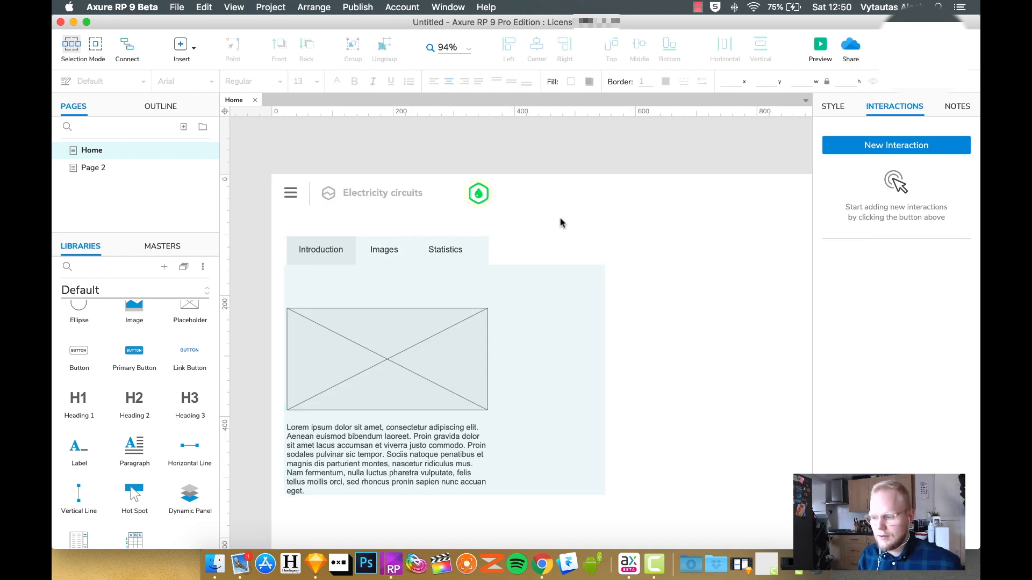
mouse_move(821, 38)
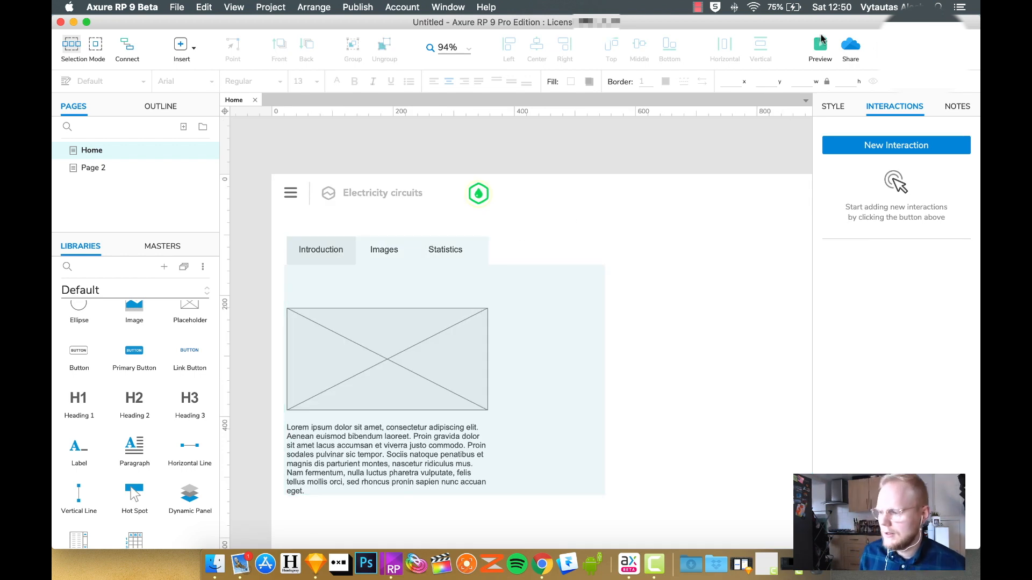
Preview the Home page in Chrome to test the Introduction, Images and Statistics tabs.
left_click(820, 46)
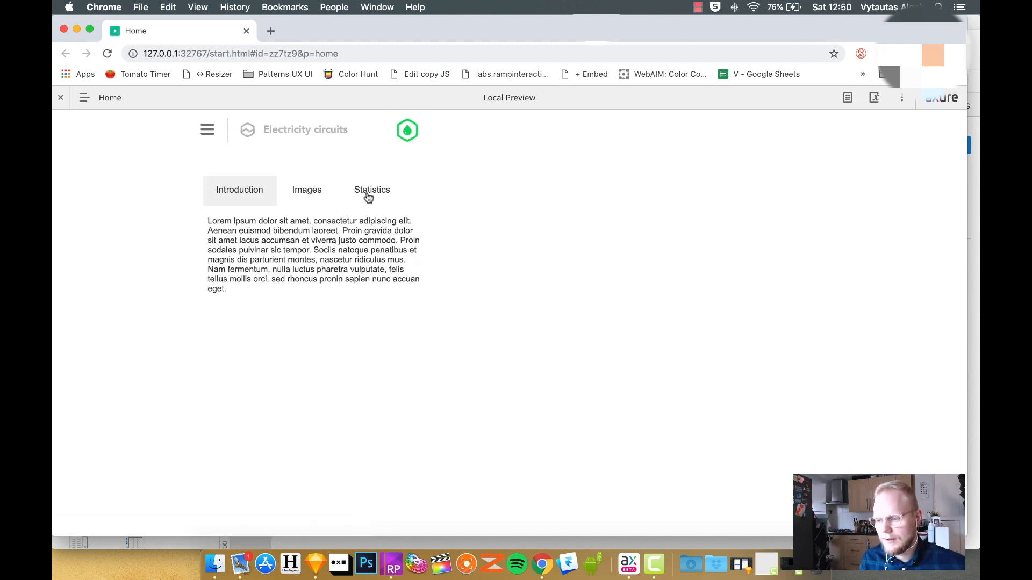
mouse_move(307, 192)
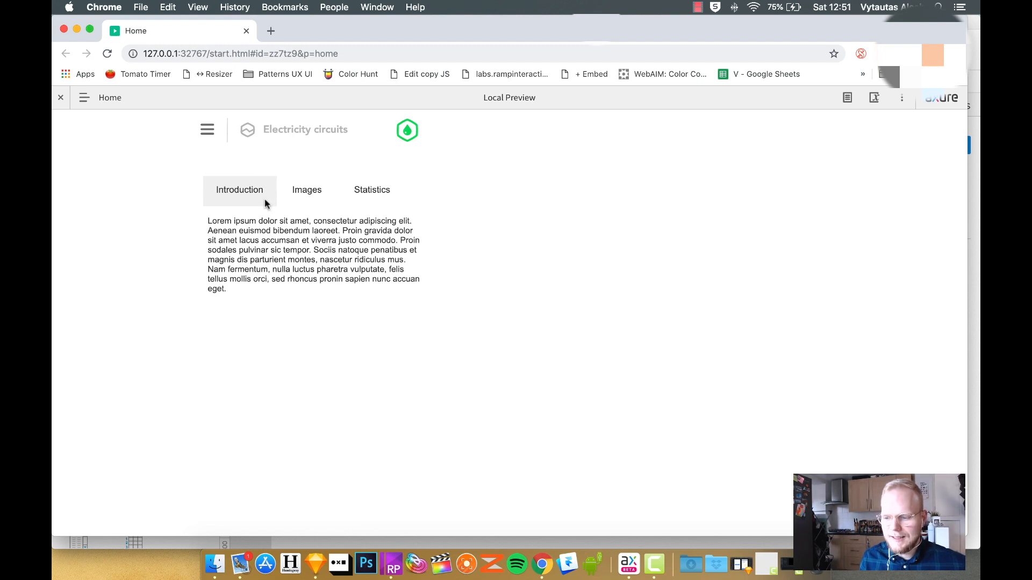
mouse_move(240, 194)
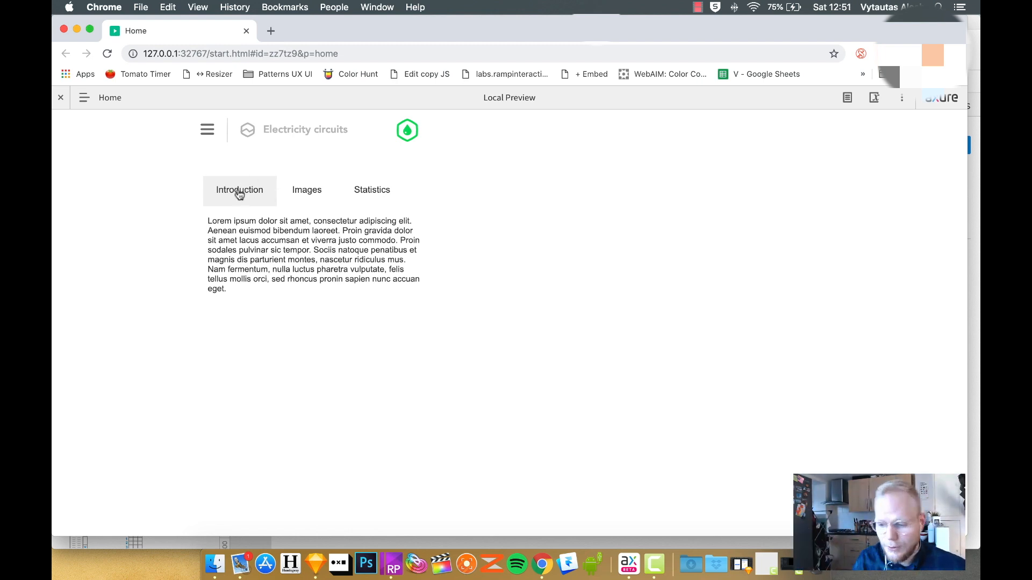
mouse_move(221, 157)
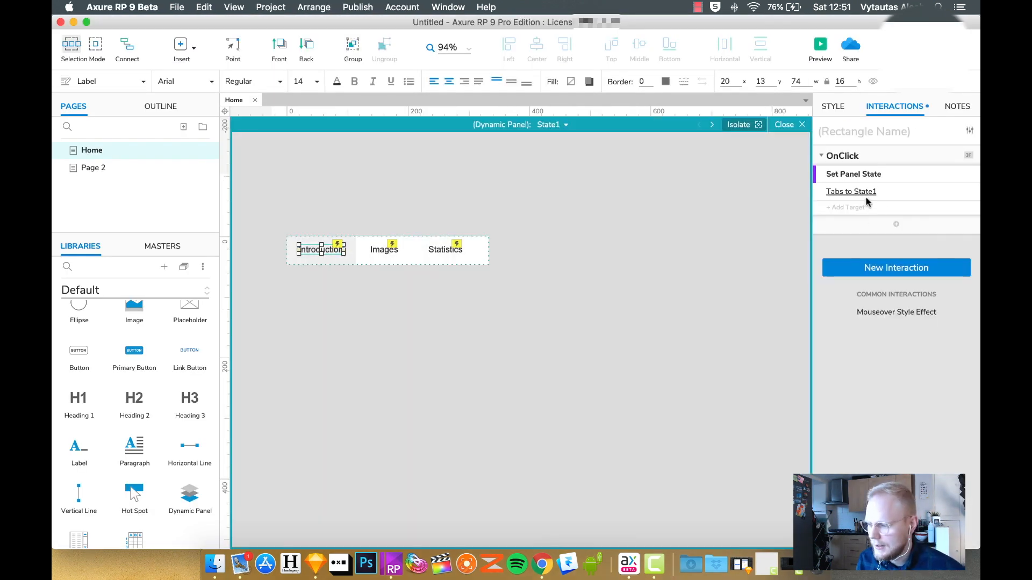
Add the content dynamic panel as a target: State1 for Introduction, State2 for Images.
left_click(850, 190)
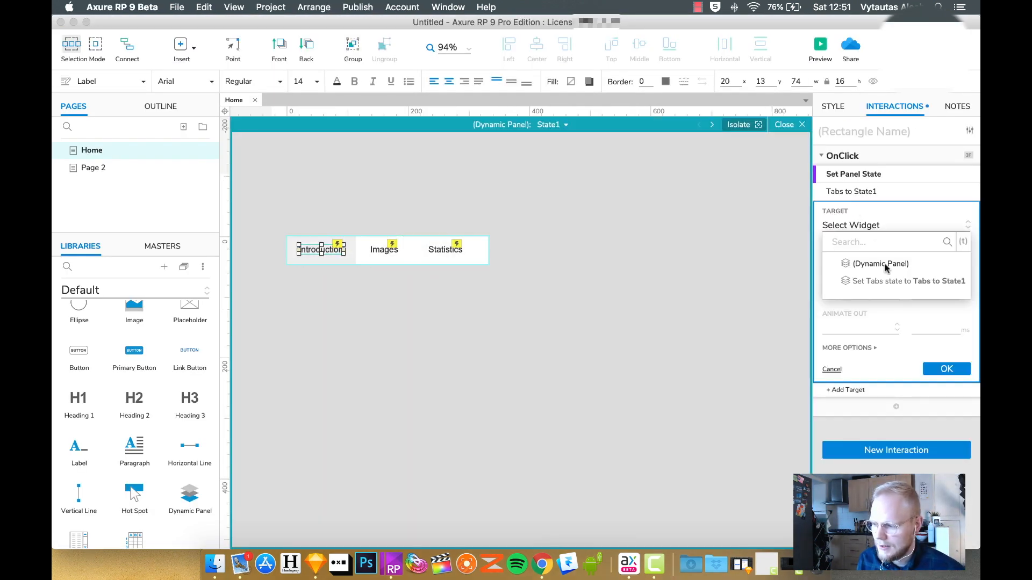
left_click(880, 263)
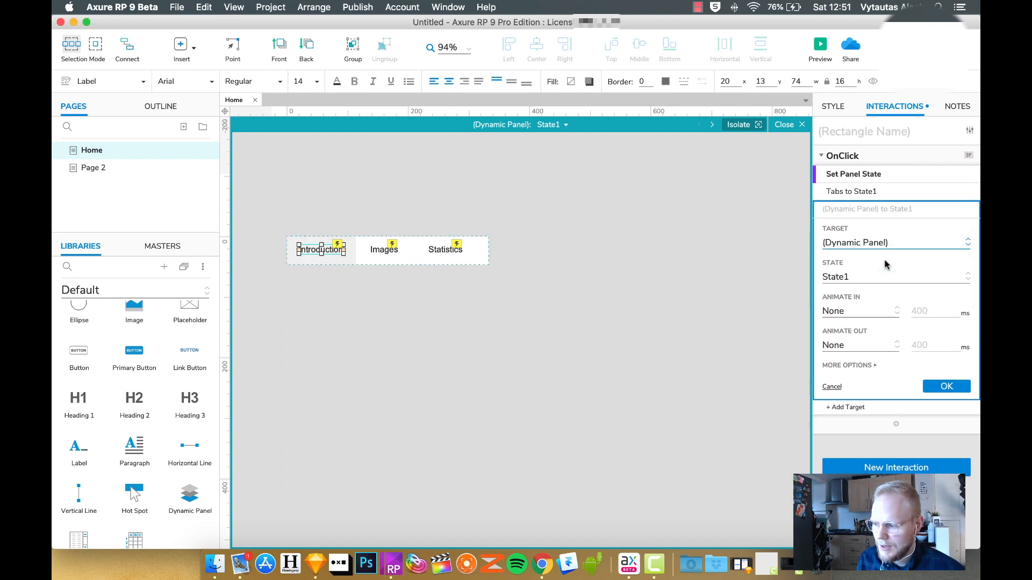
mouse_move(358, 259)
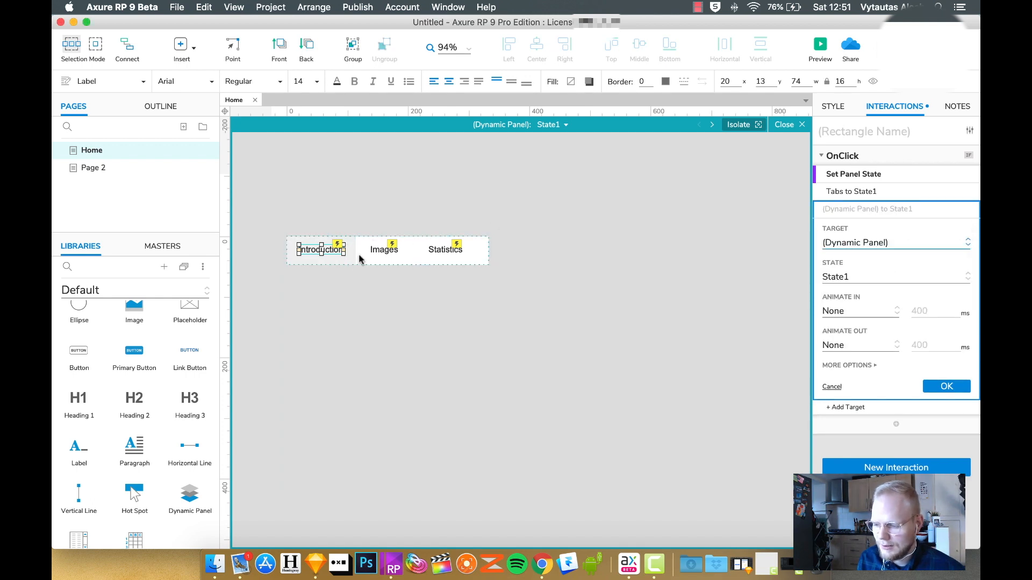
mouse_move(871, 290)
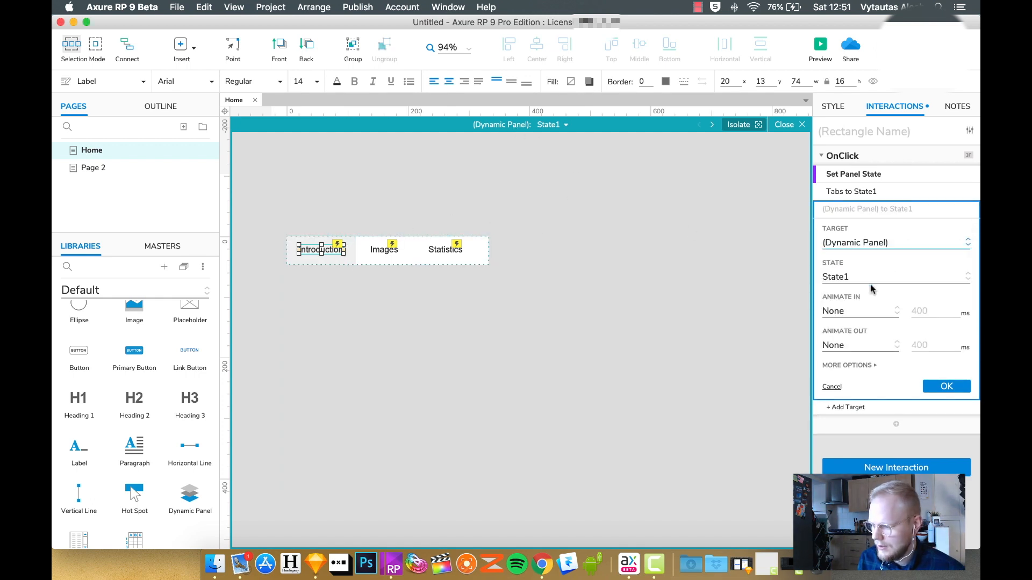
left_click(946, 386)
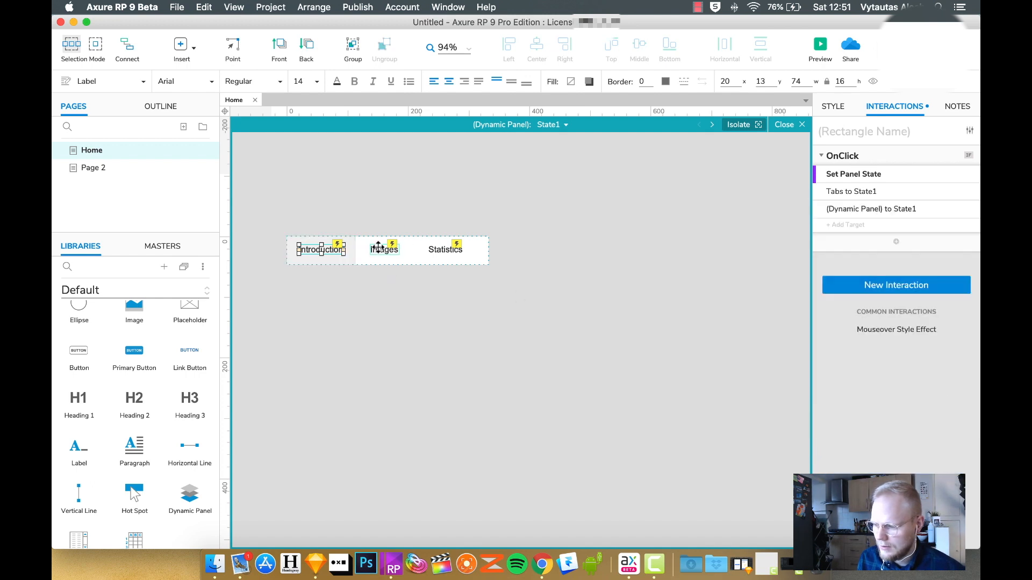
left_click(870, 209)
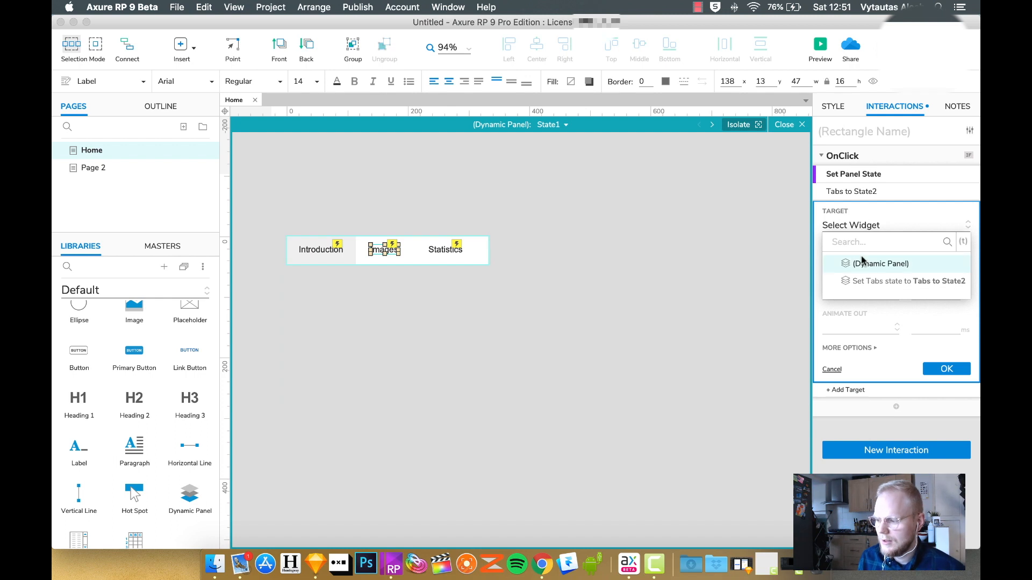
left_click(880, 263)
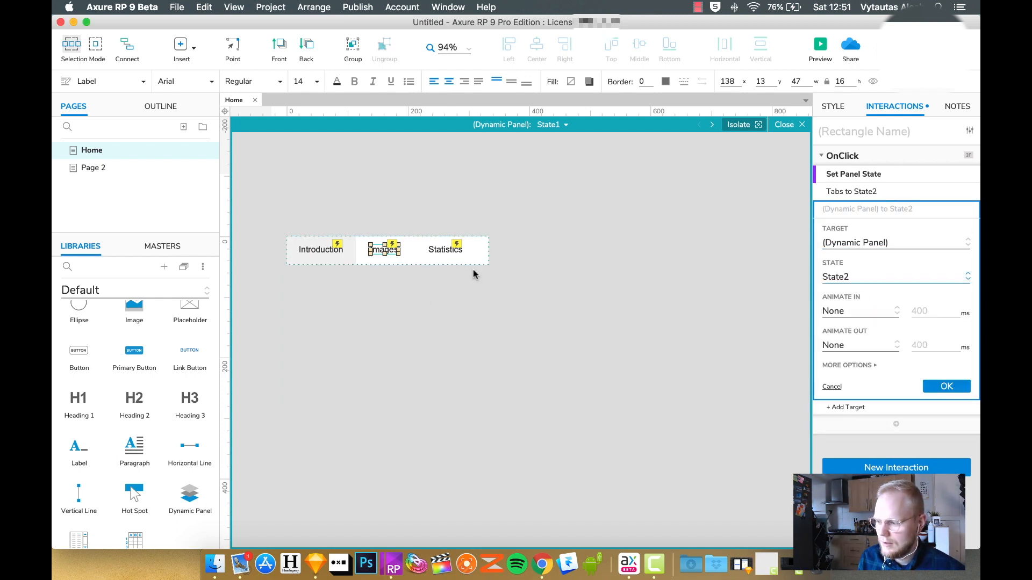
left_click(946, 386)
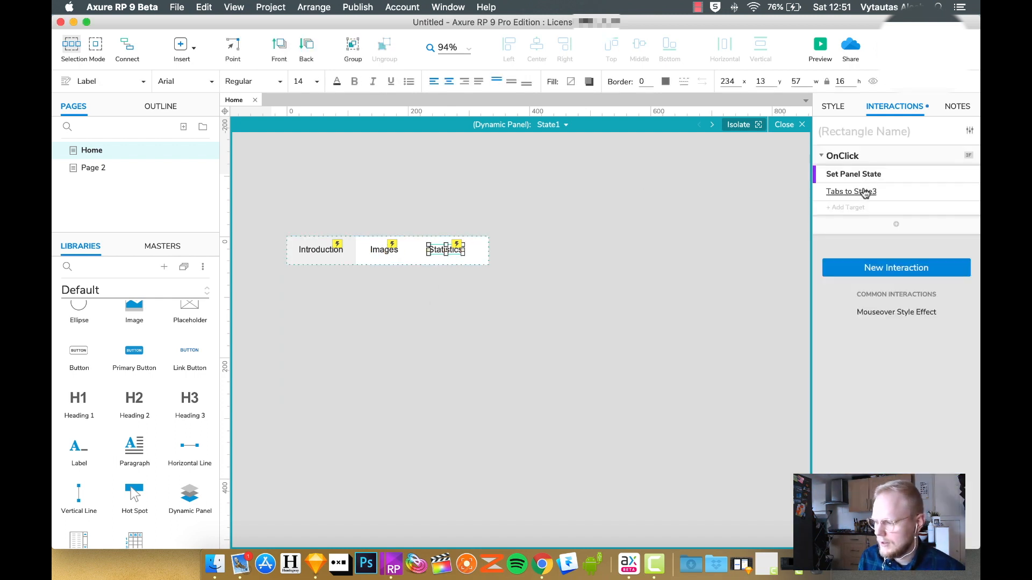
Add the content dynamic panel target to Statistics, set to State3.
left_click(850, 192)
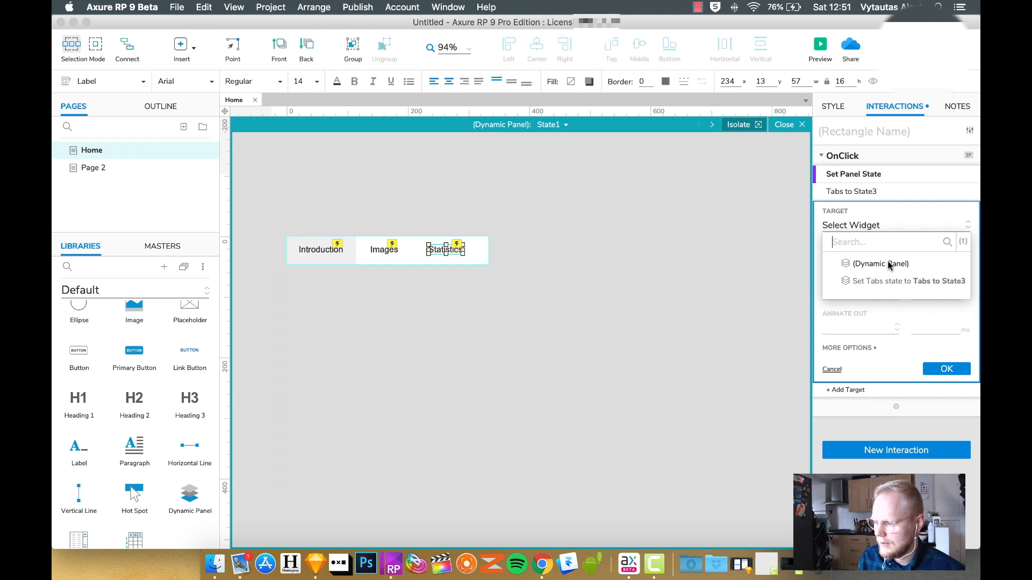
left_click(881, 264)
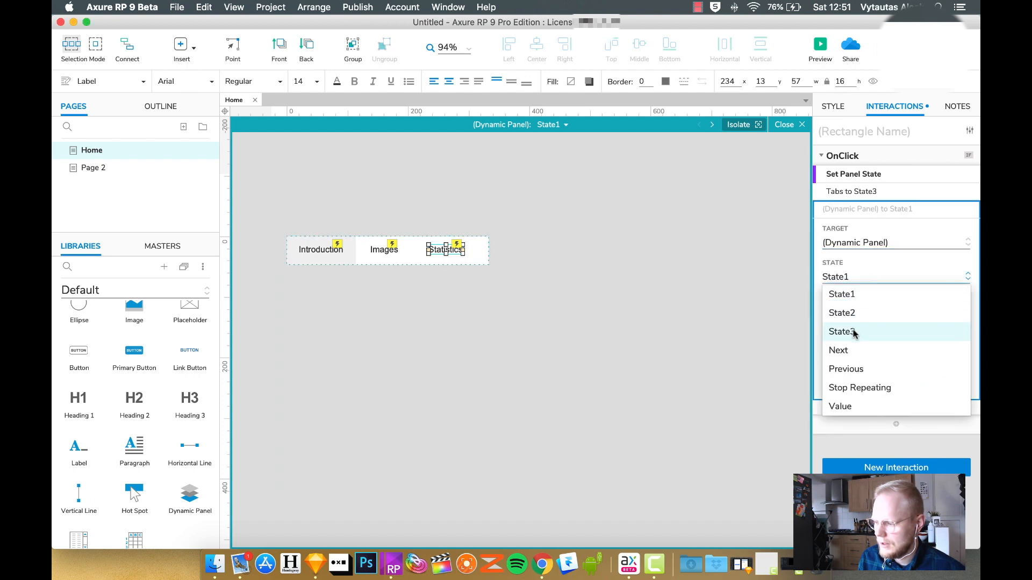
left_click(841, 331)
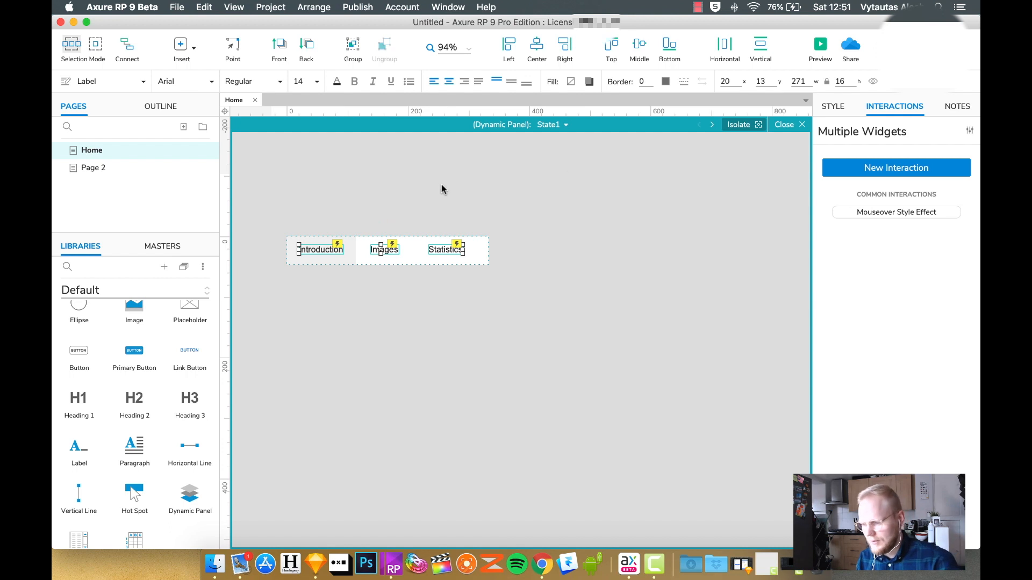
Review State2 and State3 of the panel, then close editing to return to Home.
left_click(564, 125)
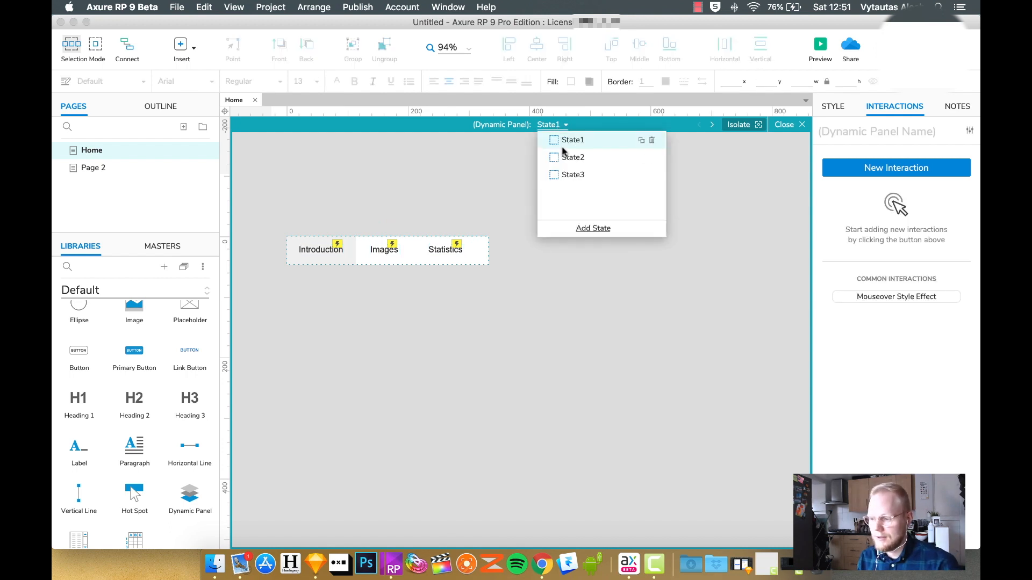
left_click(572, 156)
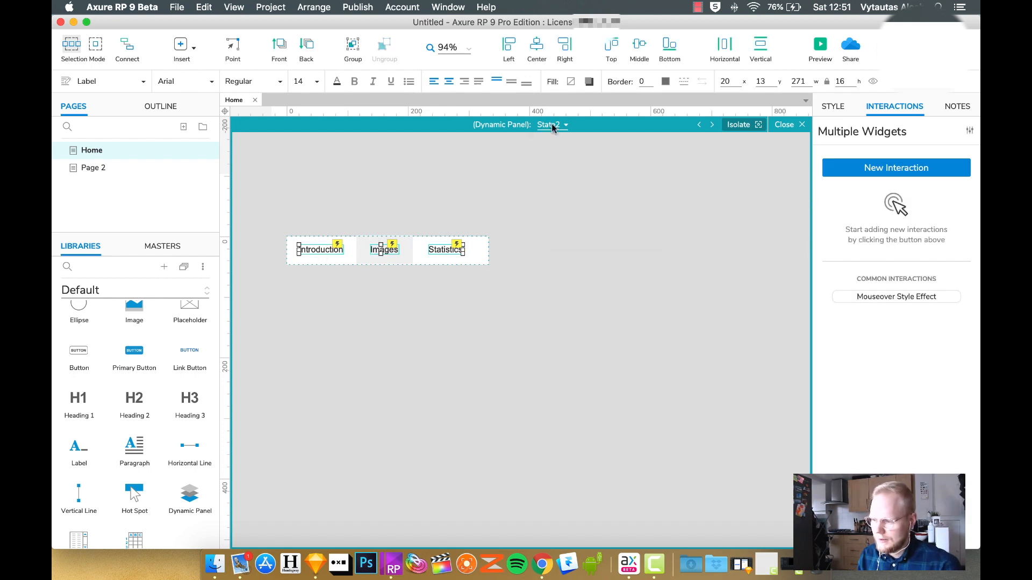
left_click(446, 249)
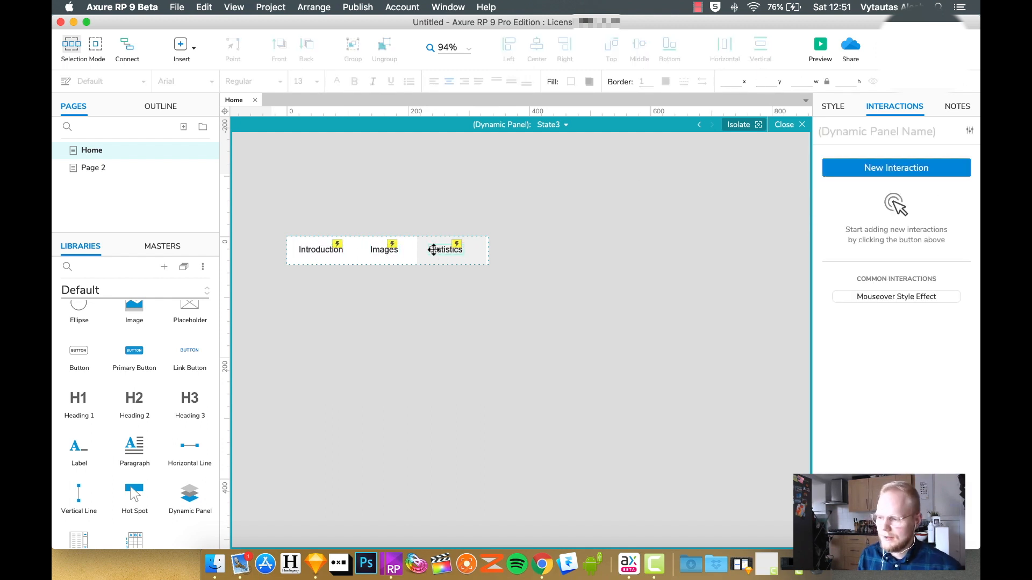
left_click(801, 124)
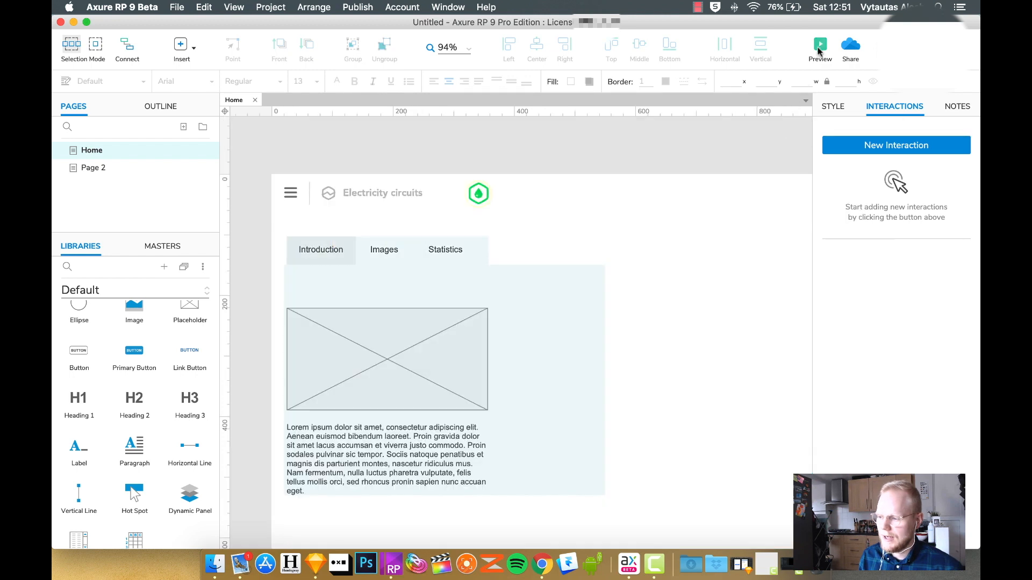
left_click(819, 44)
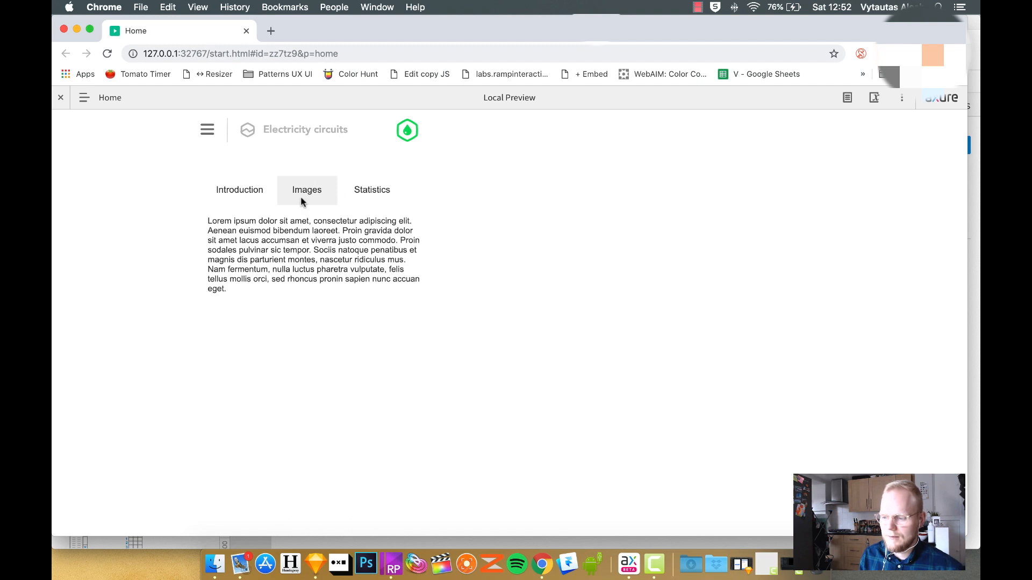
mouse_move(266, 193)
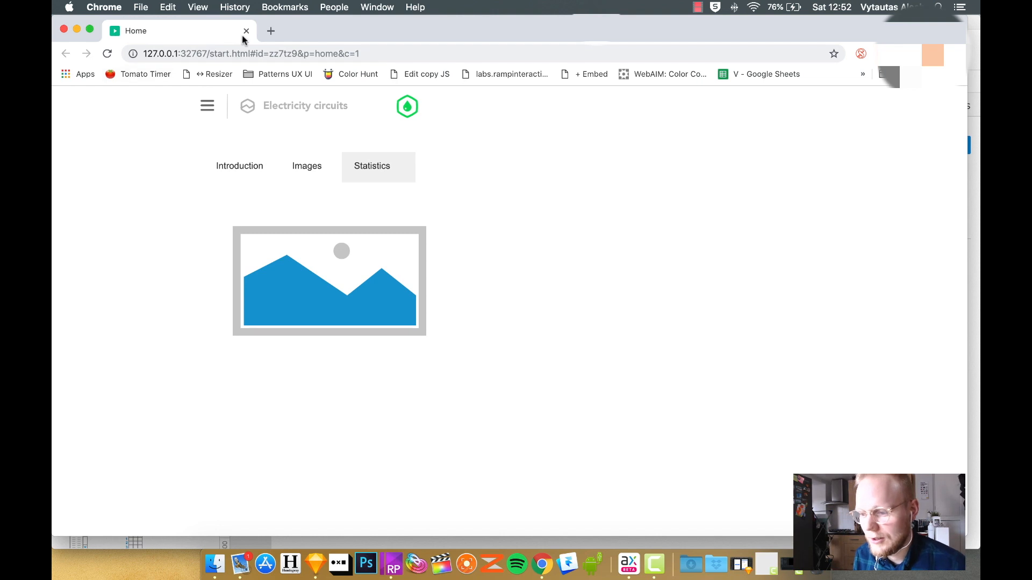
left_click(392, 563)
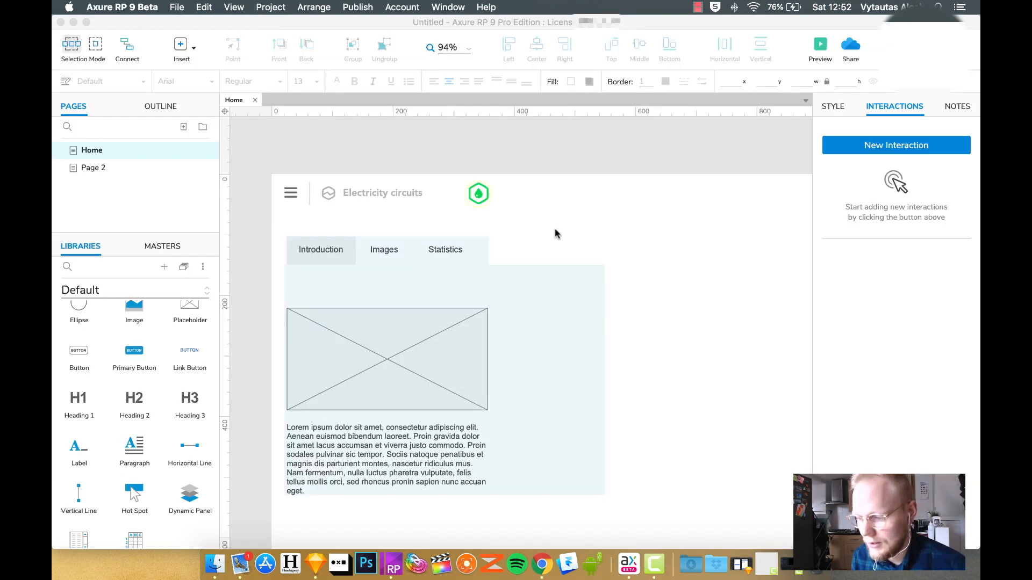
left_click(444, 378)
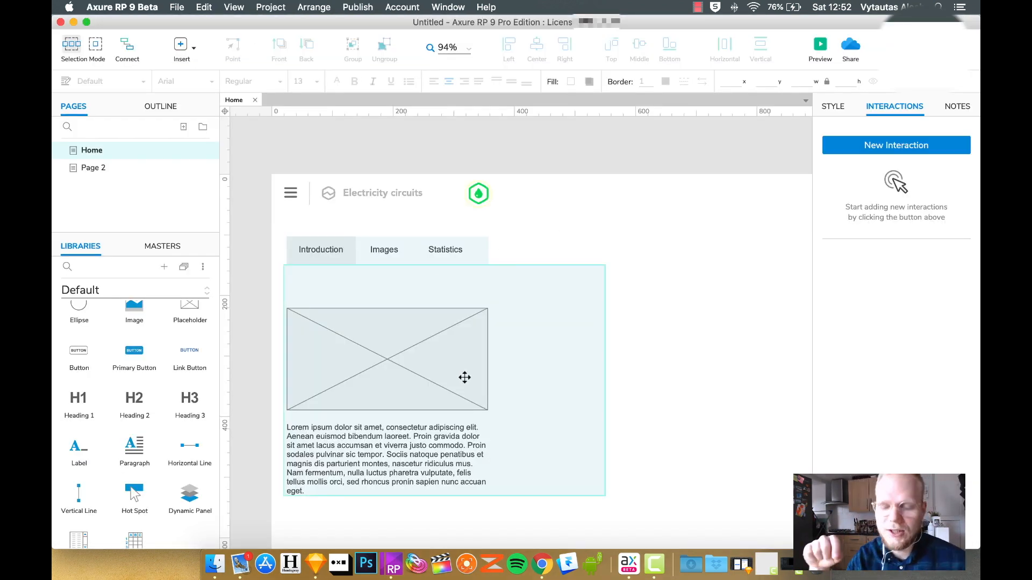